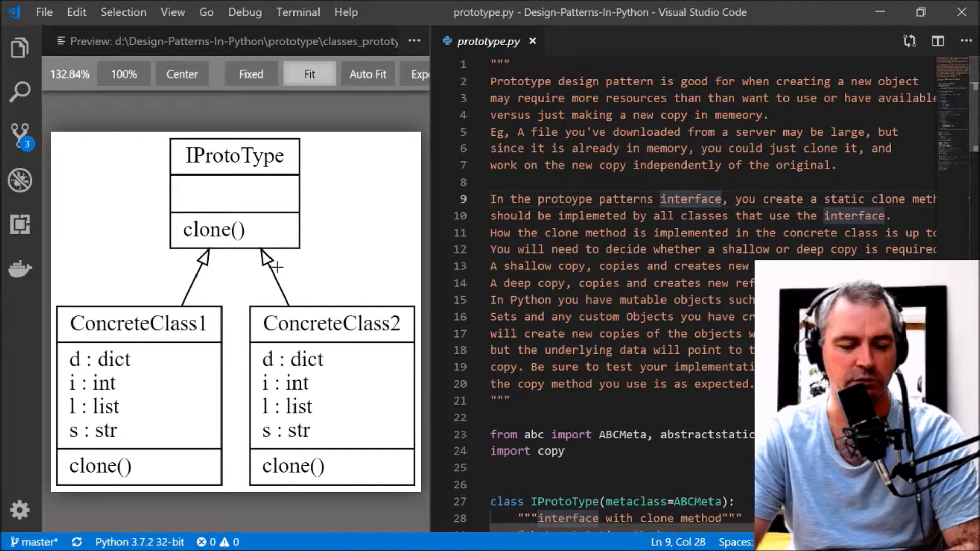
mouse_move(165, 341)
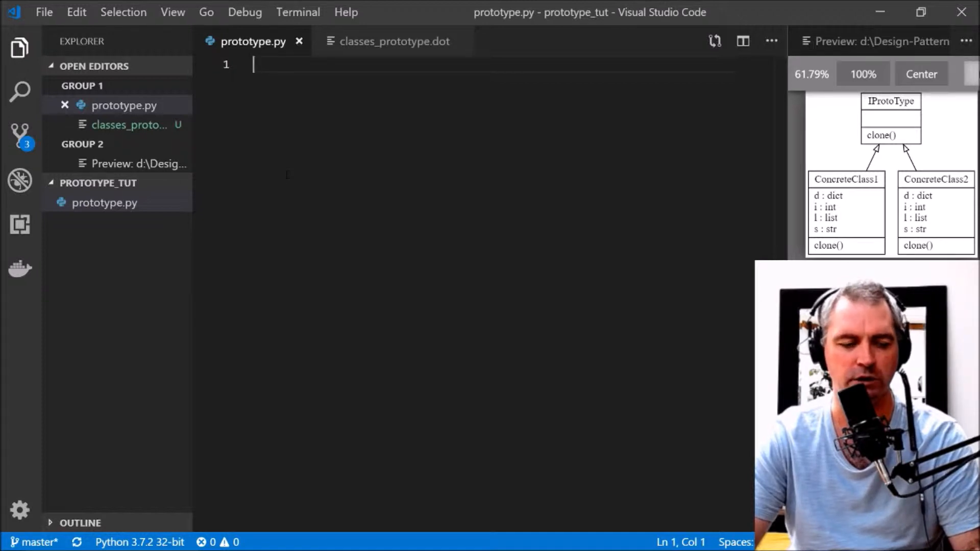
Add the abc import and the IProtoType interface with an abstract static clone method
type("from abc import ABCMeta, abstractstaticmethod")
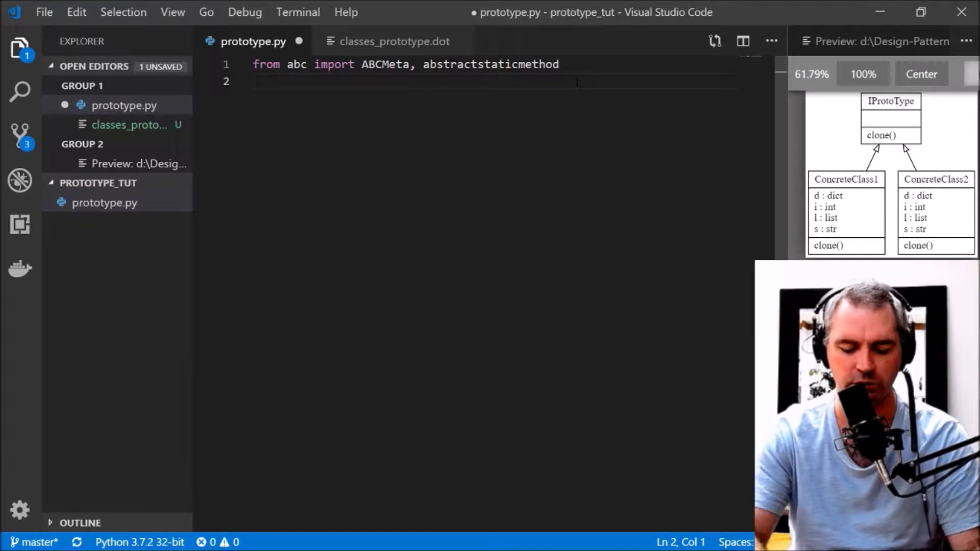
key("enter")
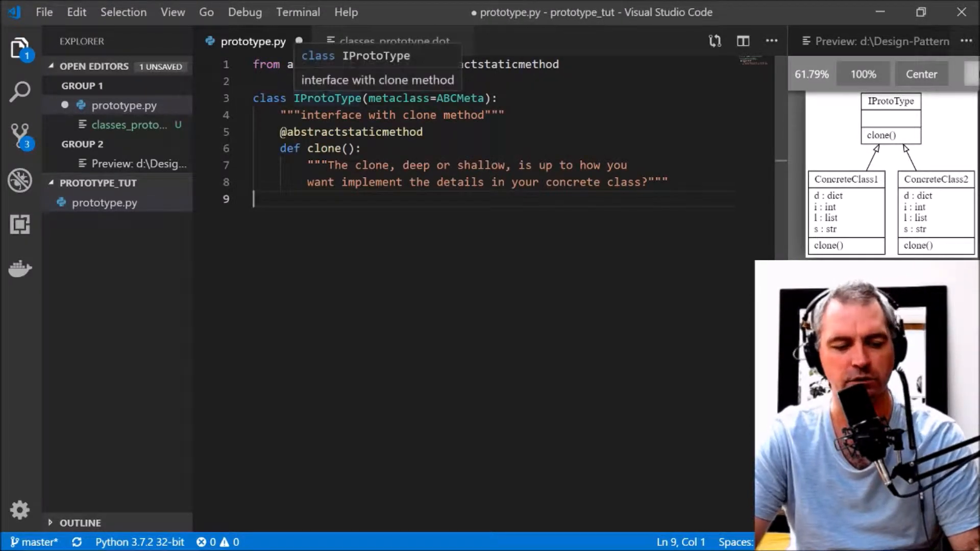
mouse_move(449, 98)
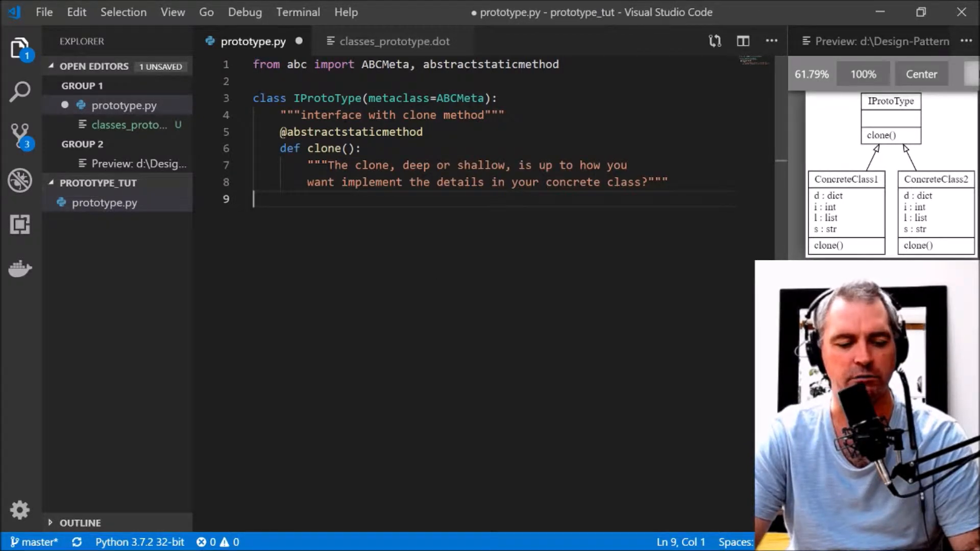
double_click(353, 132)
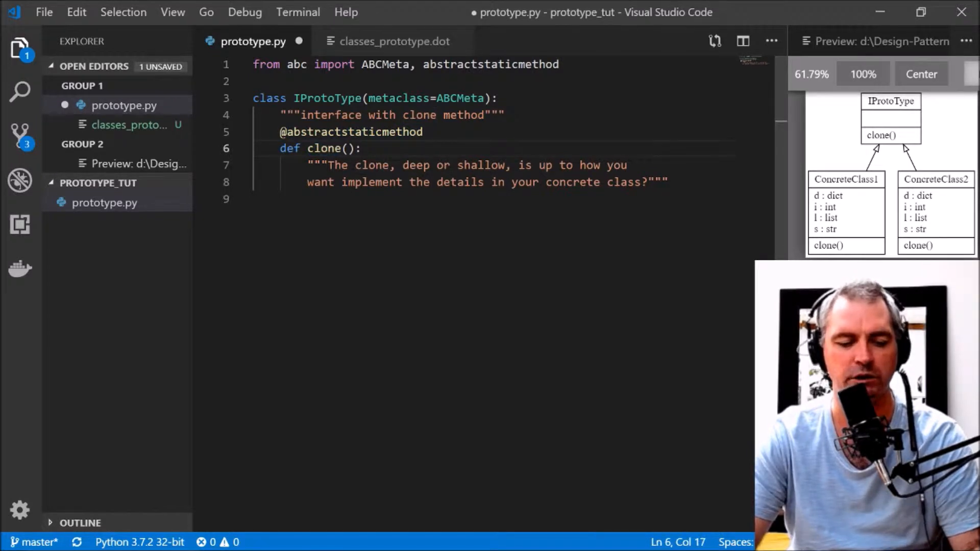
Add ConcreteClass1(IProtoType) whose constructor stores i, s, l and d
left_click(666, 182)
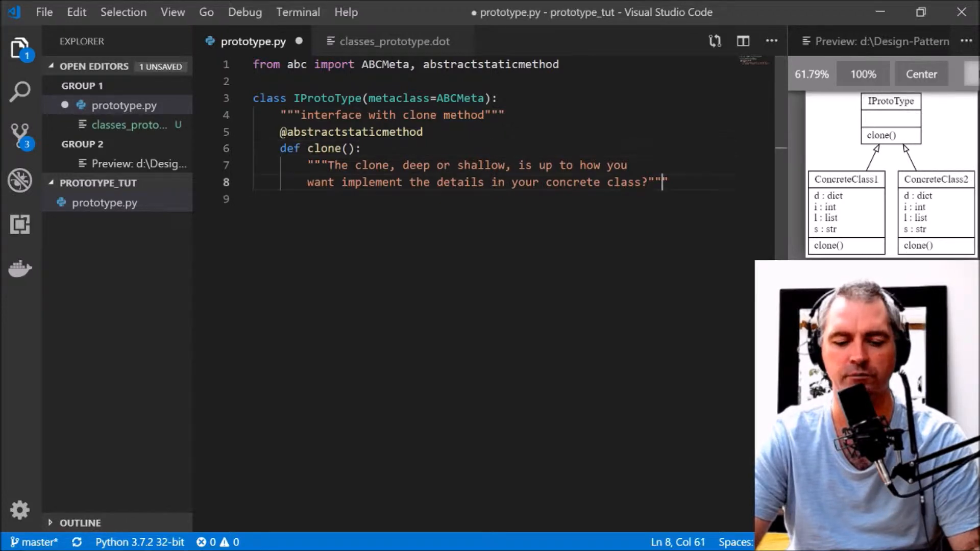
key("Enter")
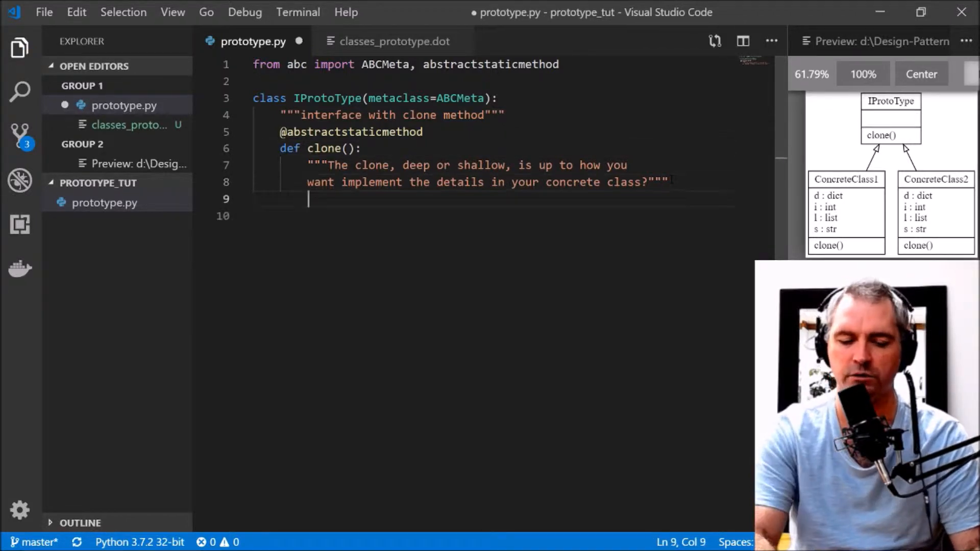
key("enter")
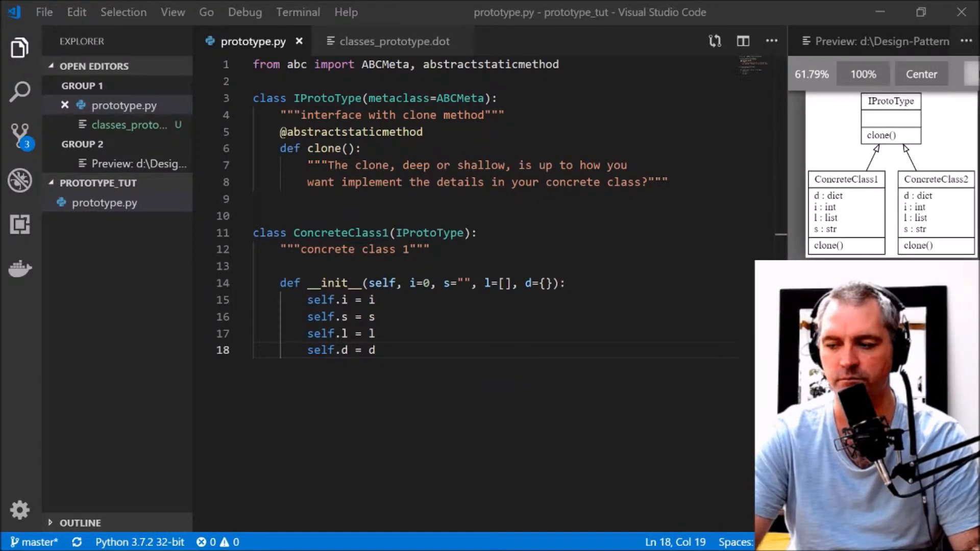
Give ConcreteClass1 a .copy()-based clone and __str__, and add ConcreteClass2 cloning with copy.deepcopy
key("enter")
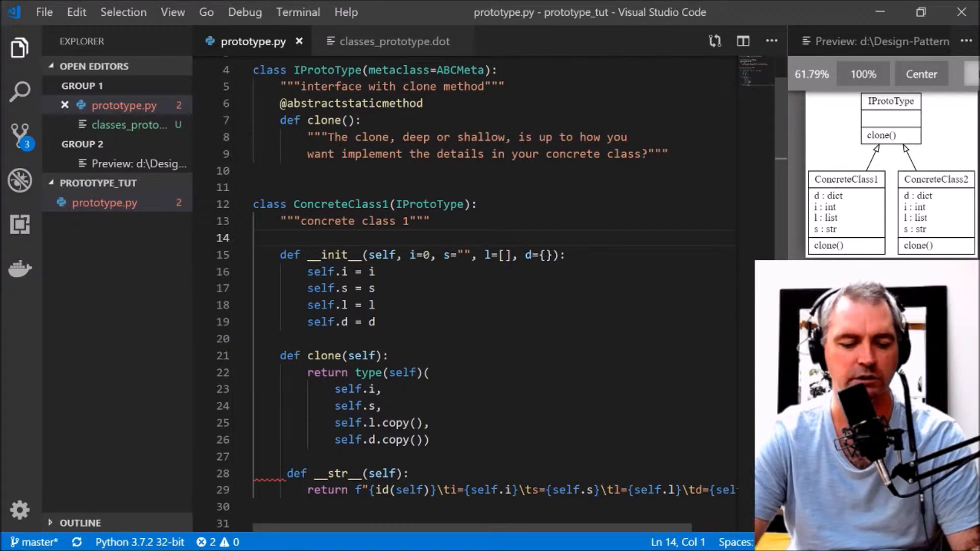
left_click(375, 321)
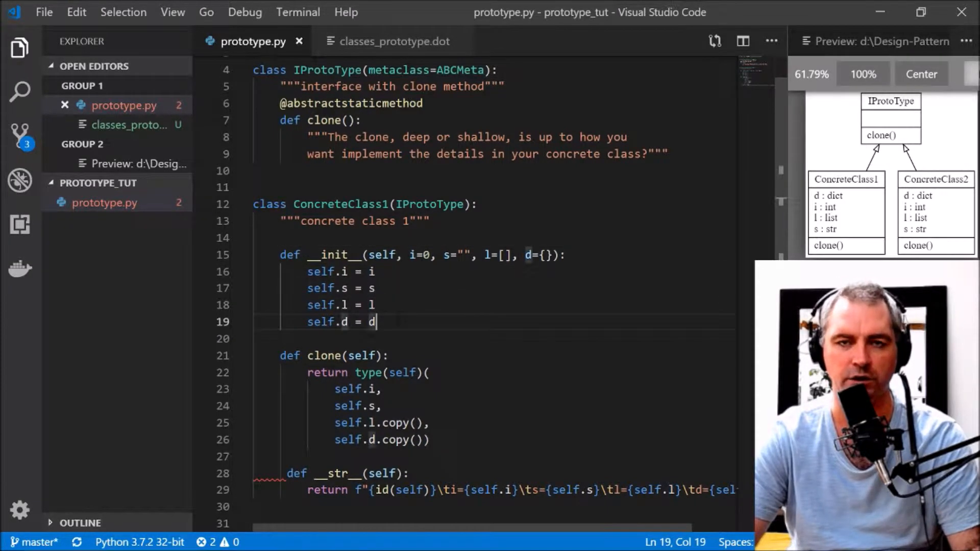
scroll("down", 3)
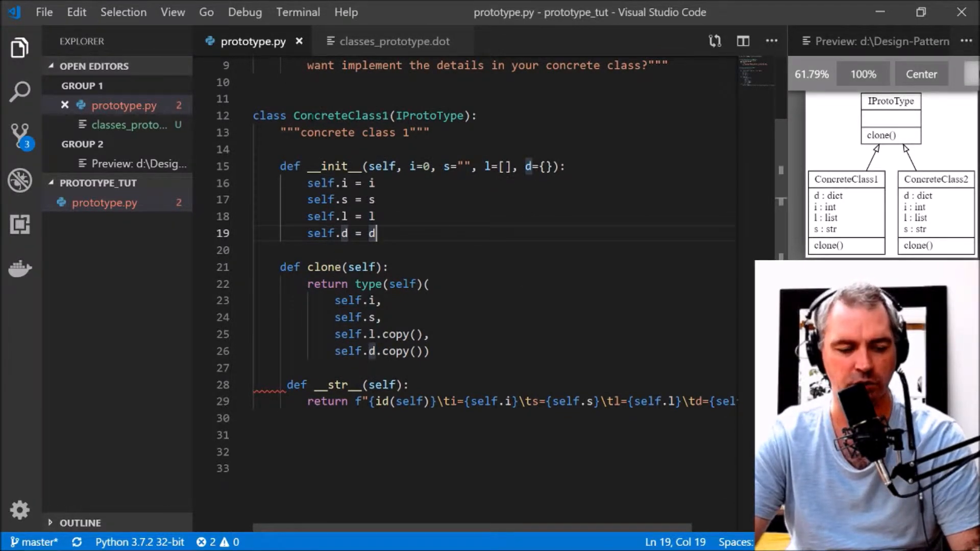
left_click(388, 334)
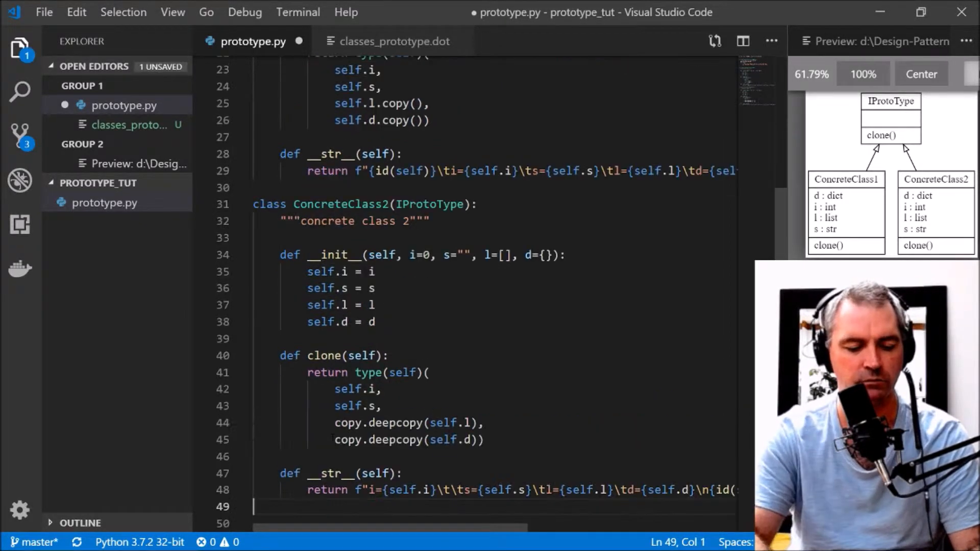
Add "import copy" on line 2 of prototype.py
double_click(395, 422)
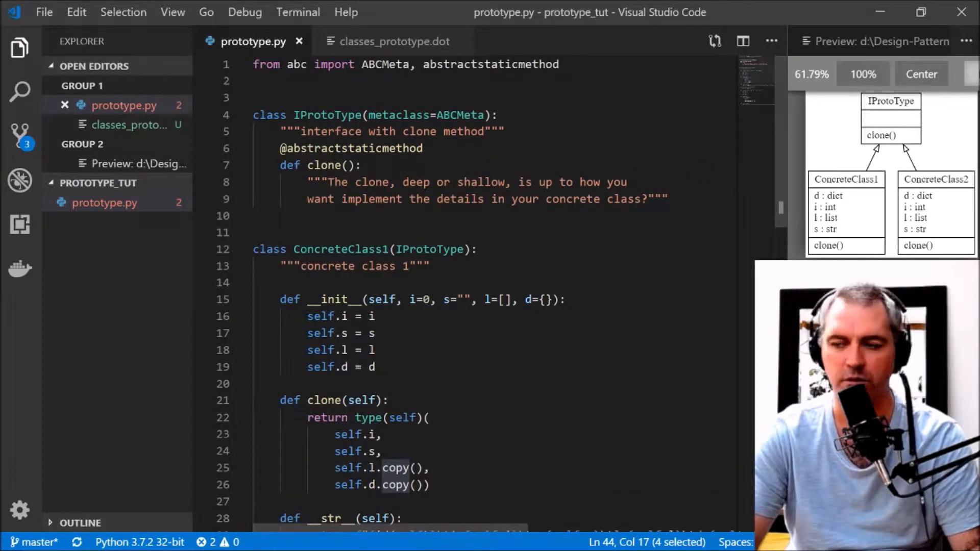
type("fr")
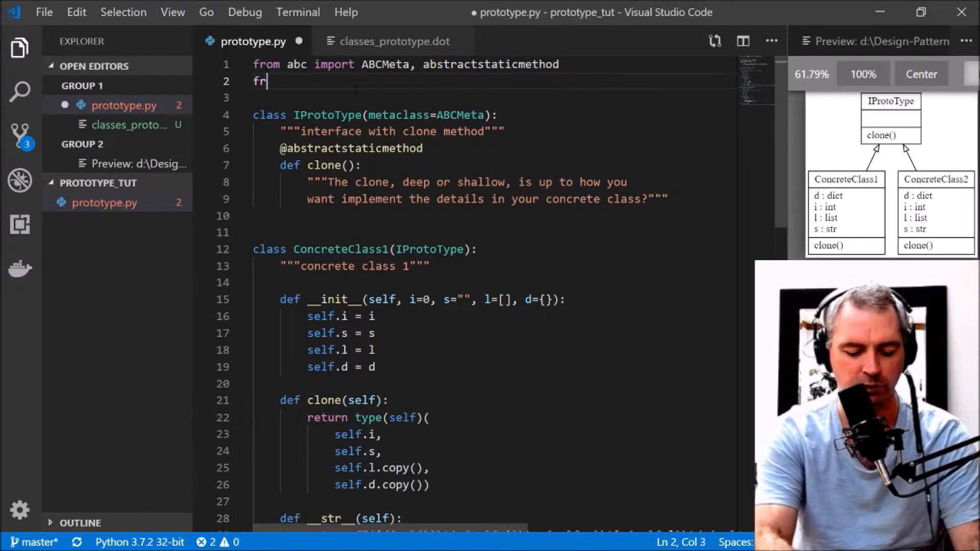
type("om copy")
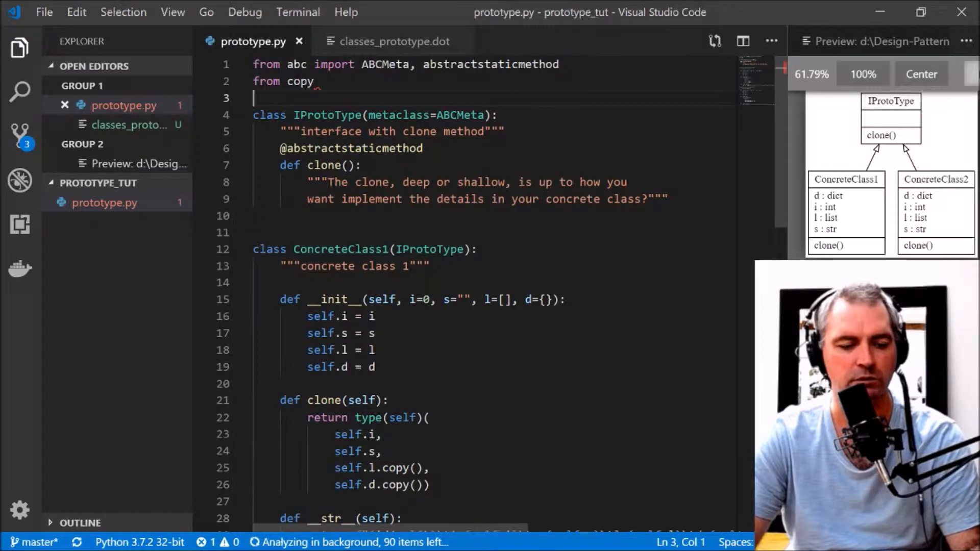
double_click(265, 82)
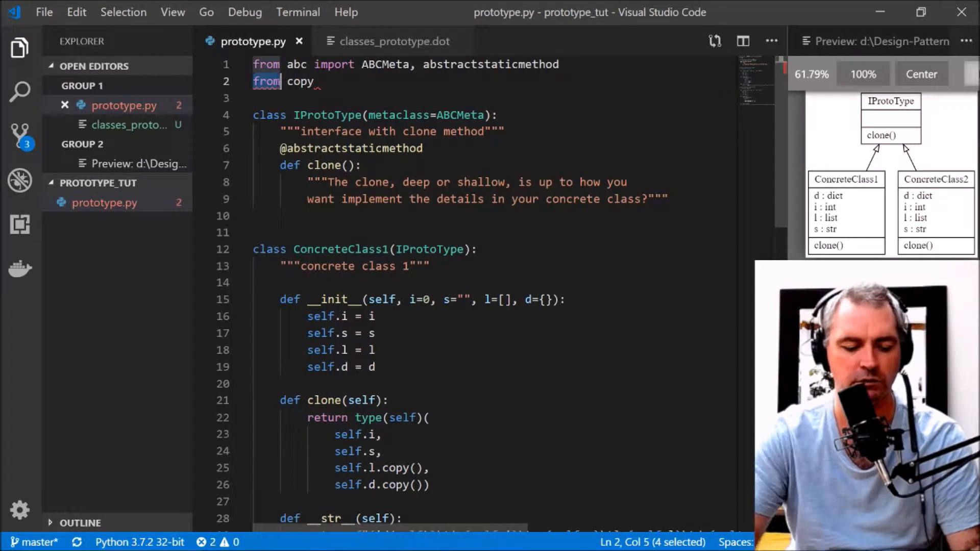
type("imp")
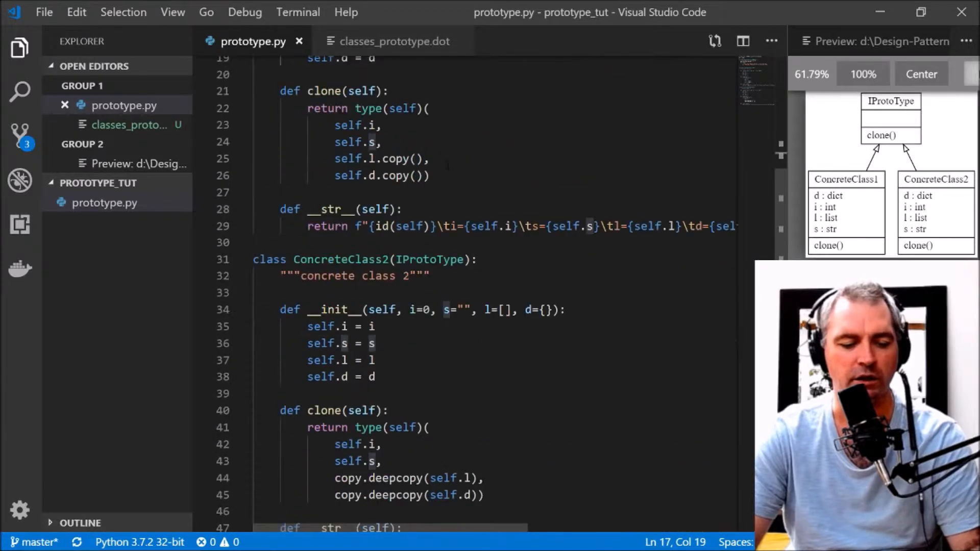
Start the if __name__ == "__main__": block at the end of the file
scroll("down", 3)
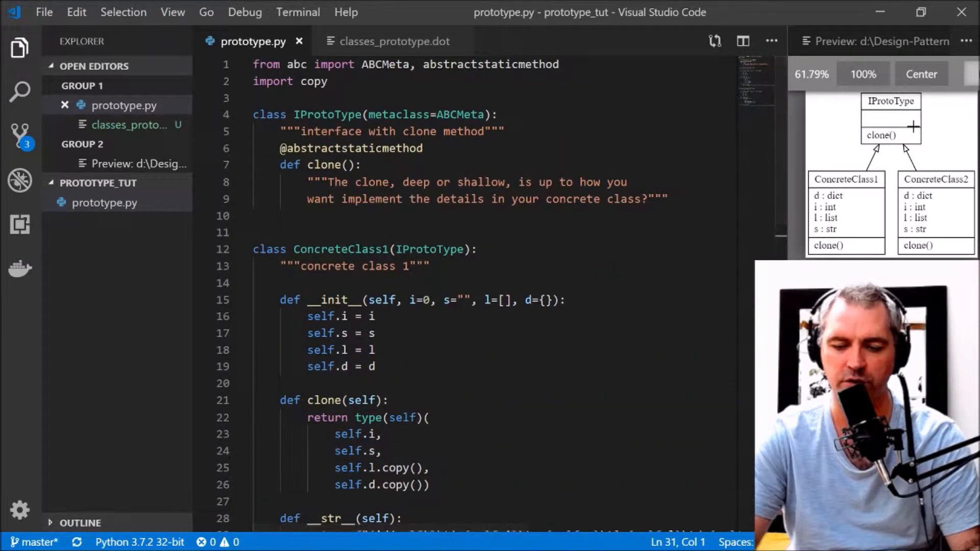
double_click(339, 249)
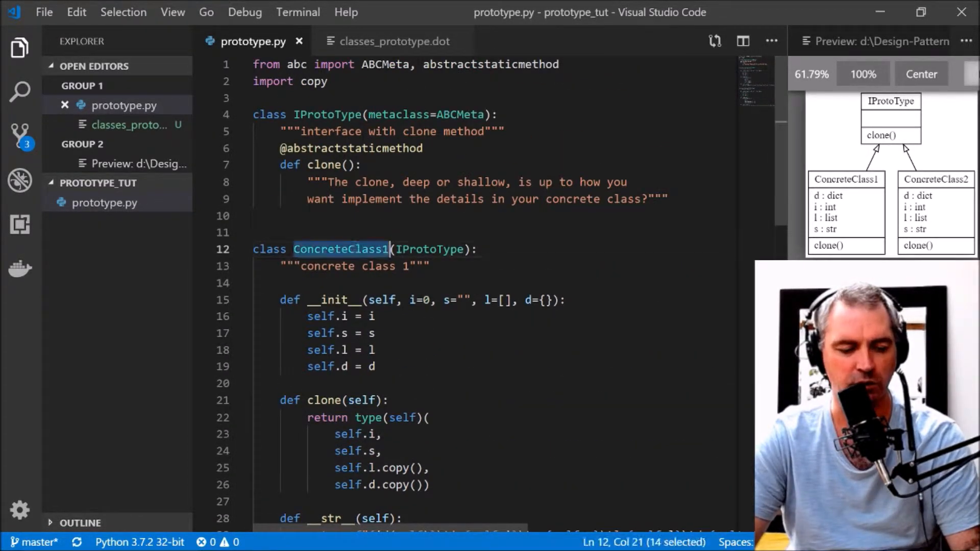
scroll("down", 3)
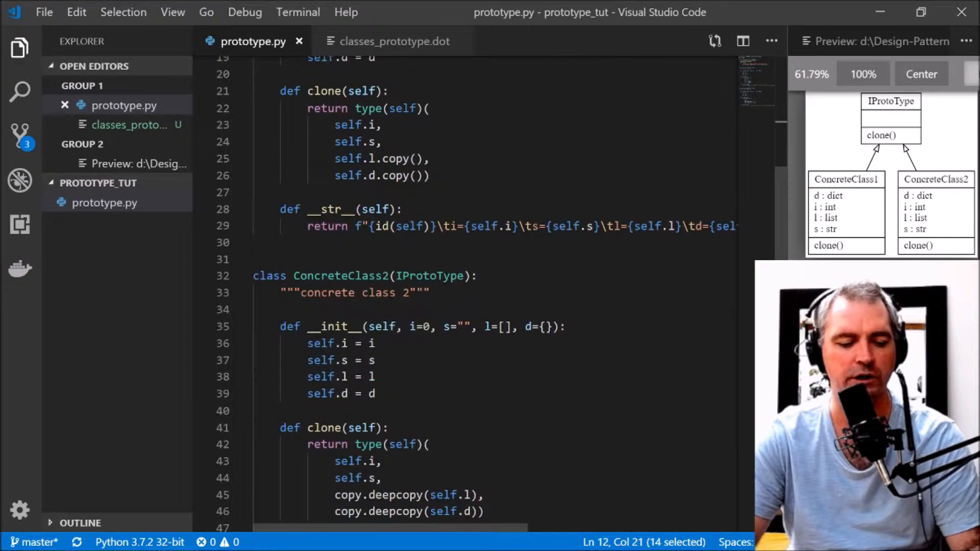
scroll("down", 3)
type("if __name__ == \"__main__\":")
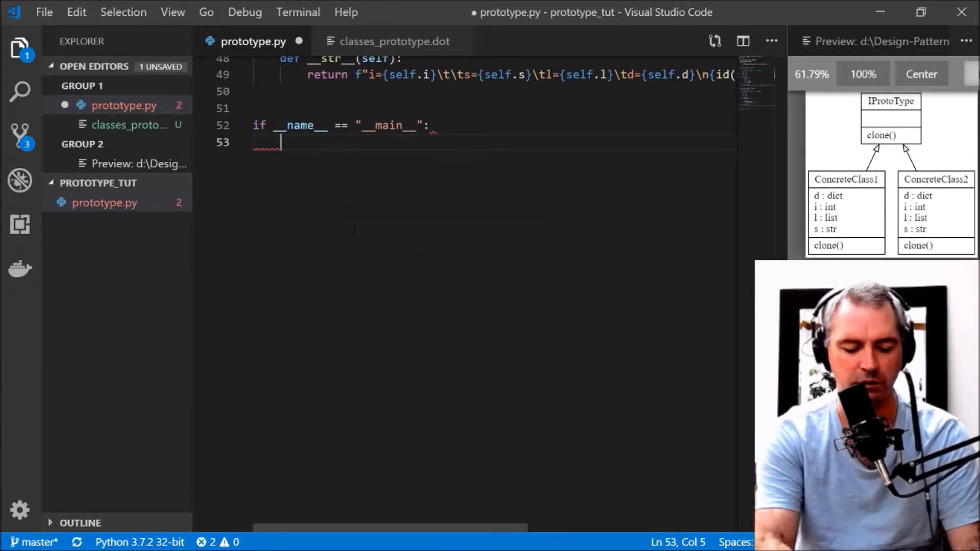
Build OBJECT1 = ConcreteClass1(1, "OBJECT1", [1, 2, 3], ...) in the main block
type("OBJCE")
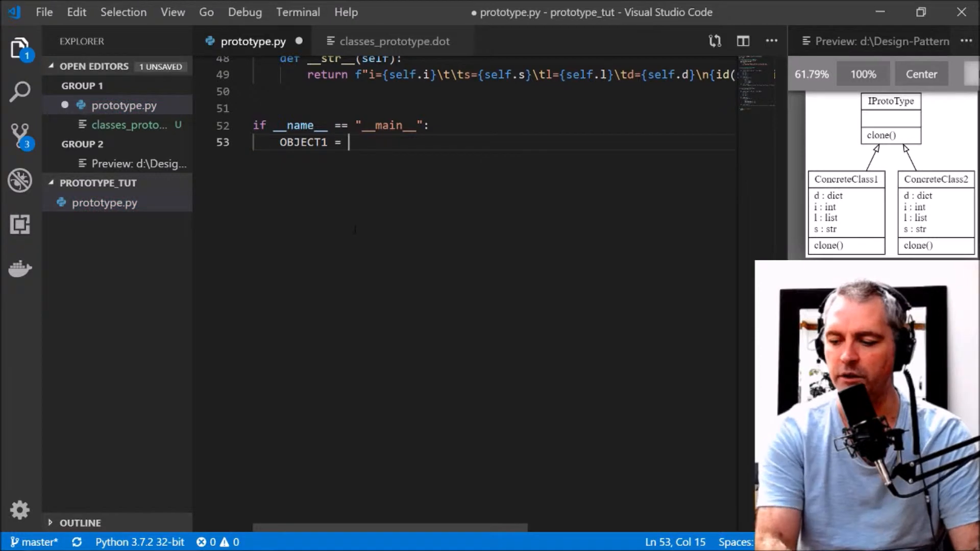
type("COncre")
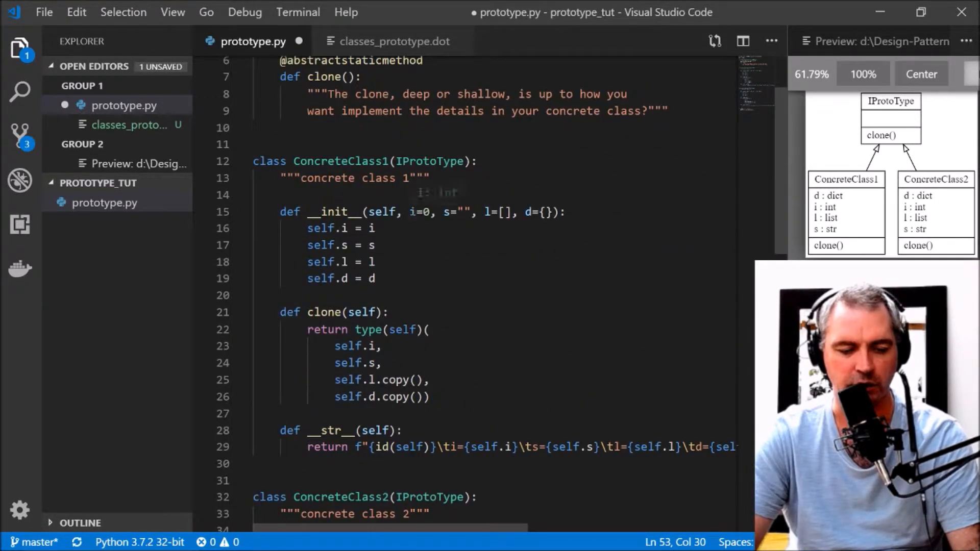
scroll("down", 3)
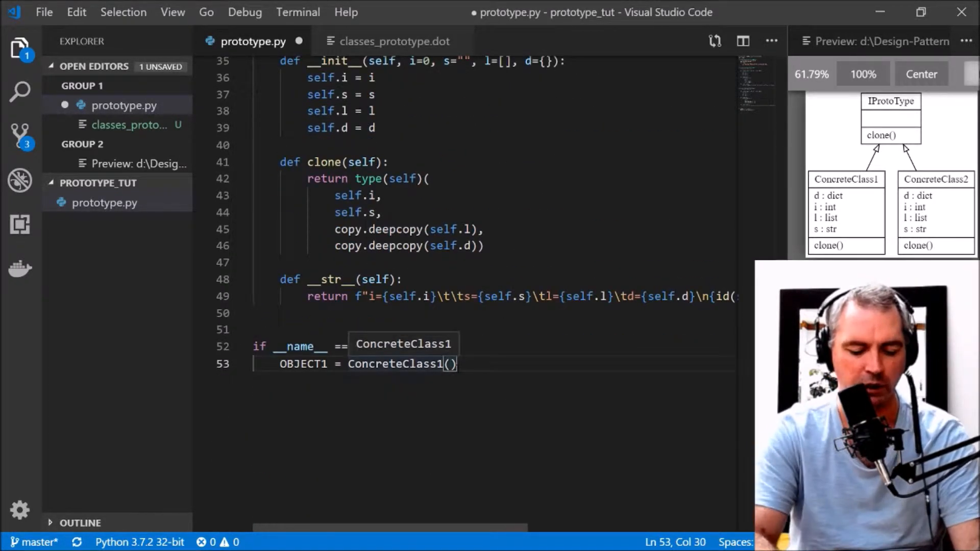
type("1,\"CLAS")
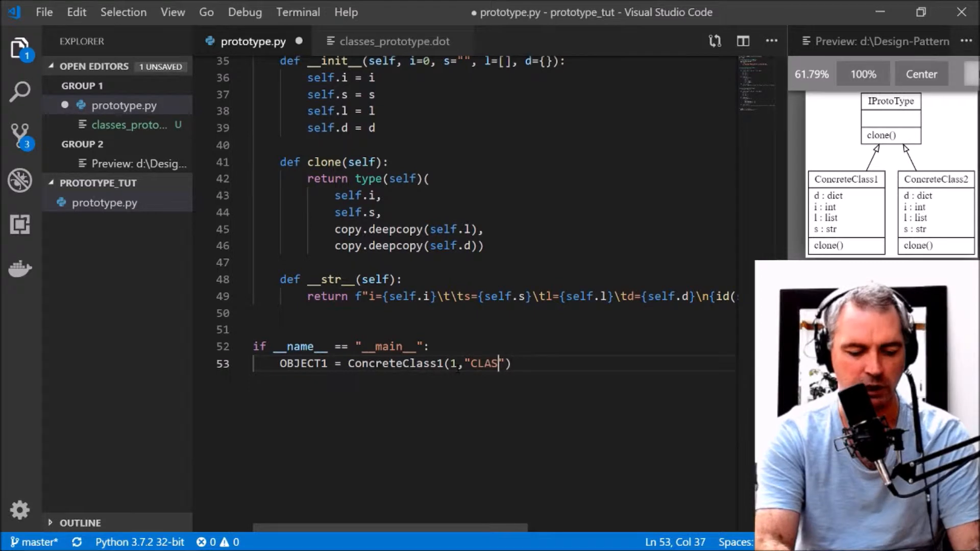
key("Backspace")
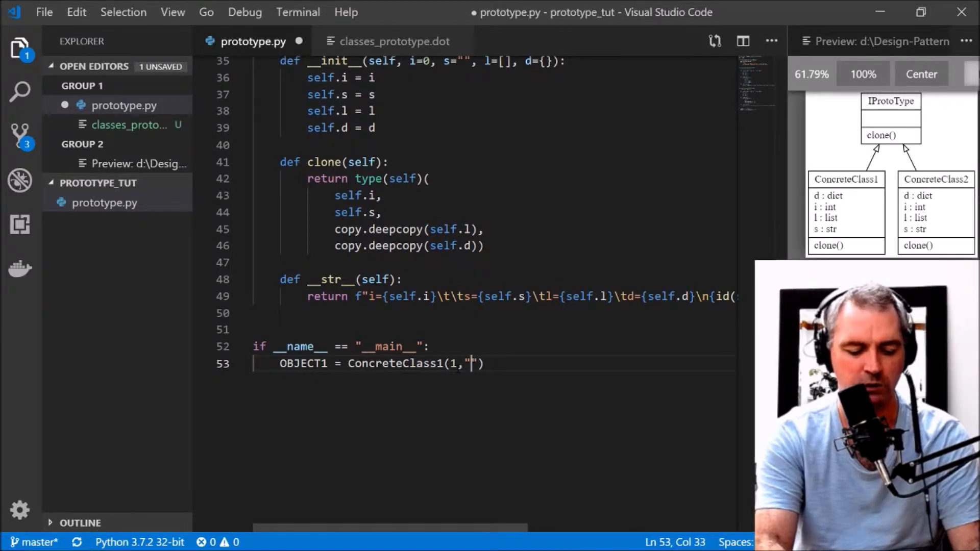
type("o")
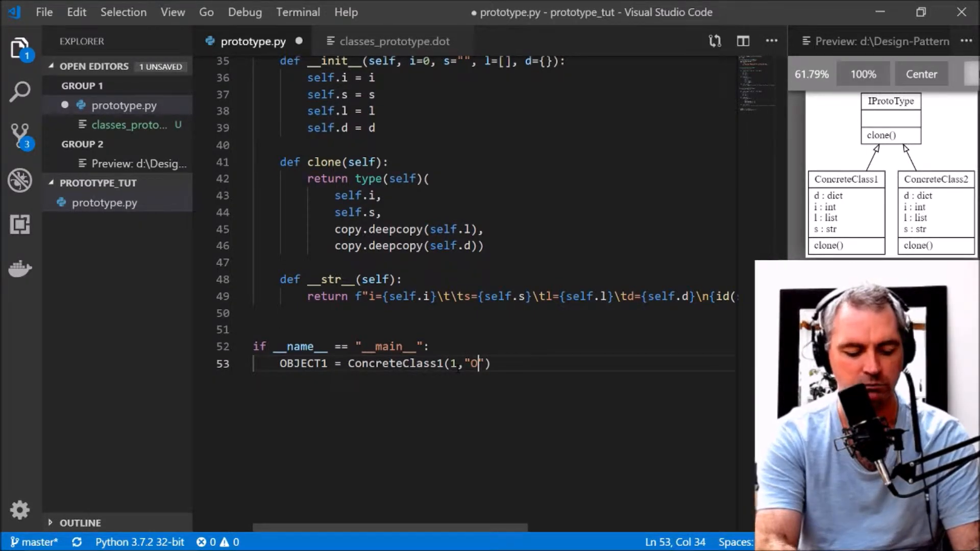
type("BJECT1")
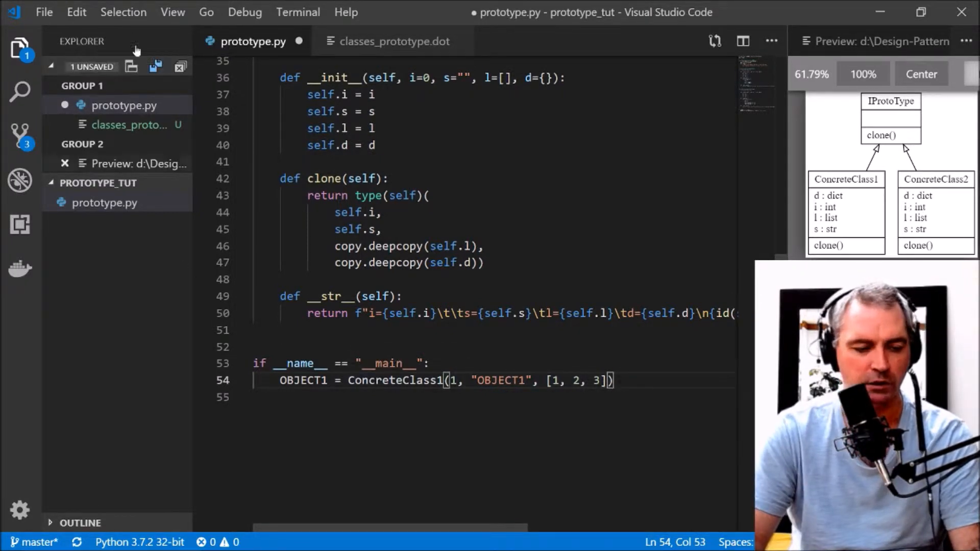
Finish the dict argument {"a": 1, "b": 2, "c": 3} and add print(OBJECT1)
left_click(19, 48)
type(", ")
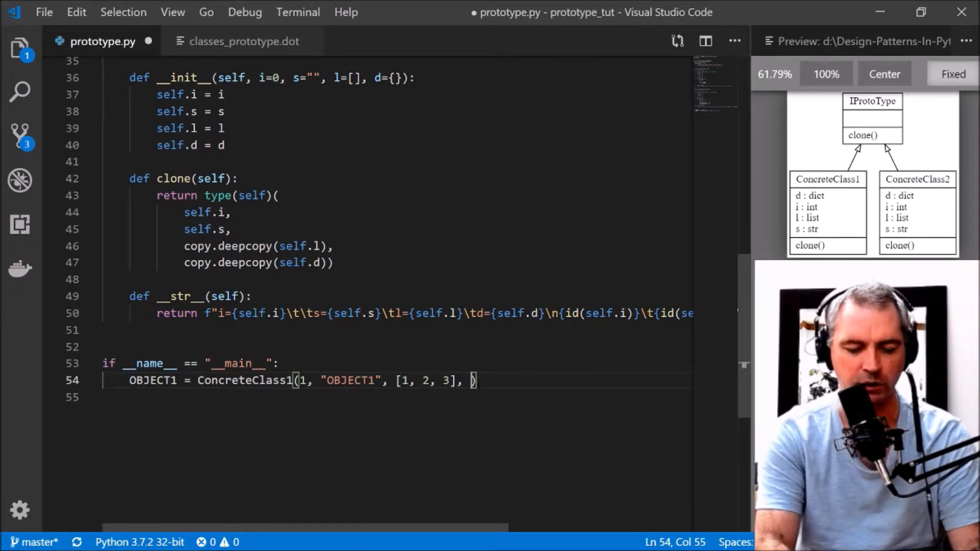
type("{}")
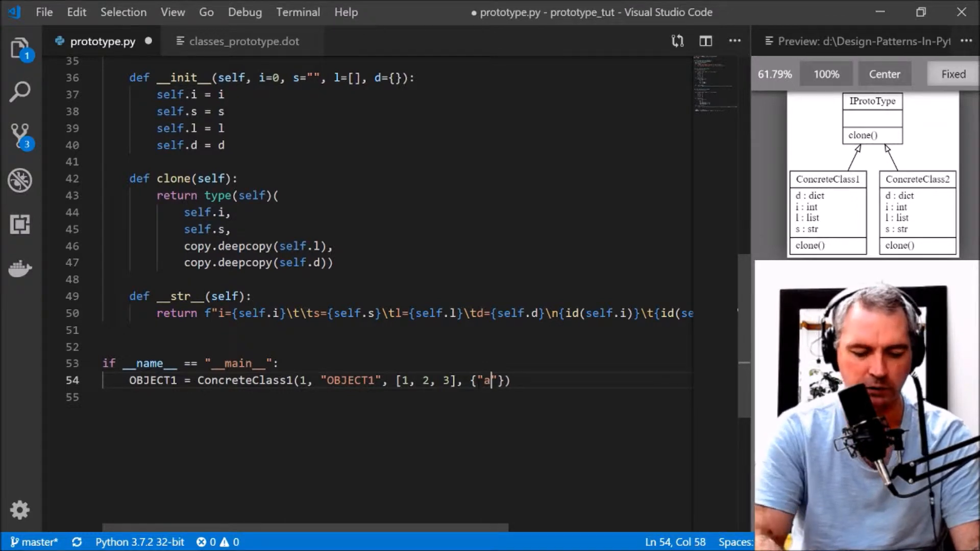
type(":1,")
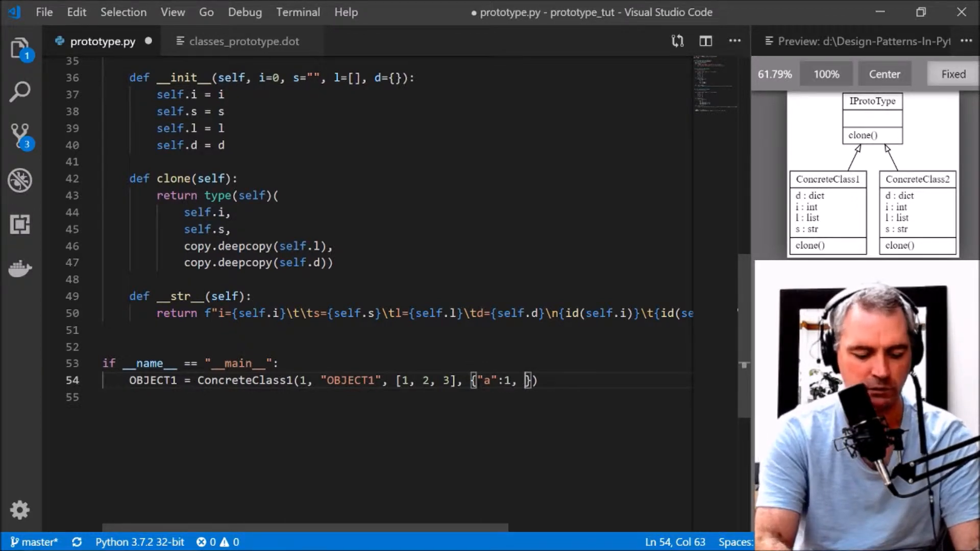
type("\"b\":2")
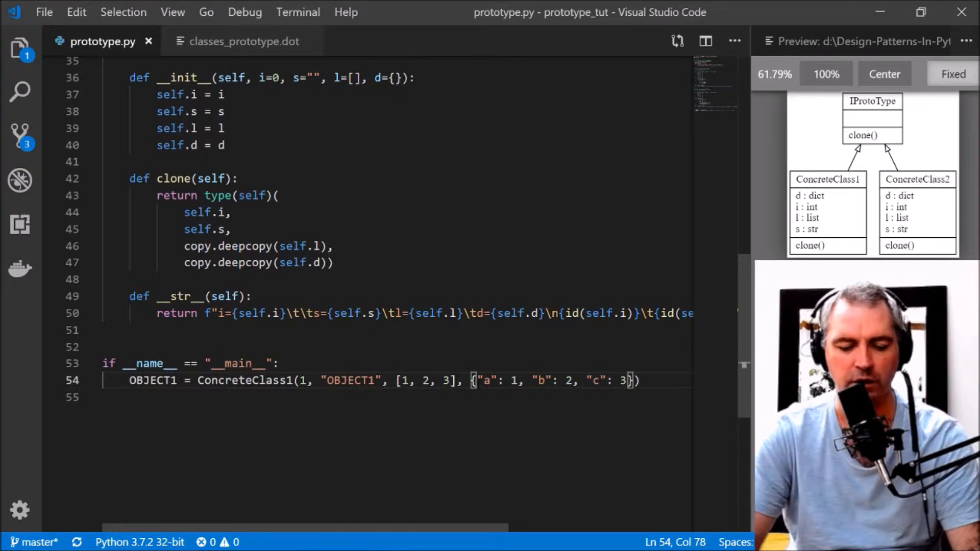
key("Enter")
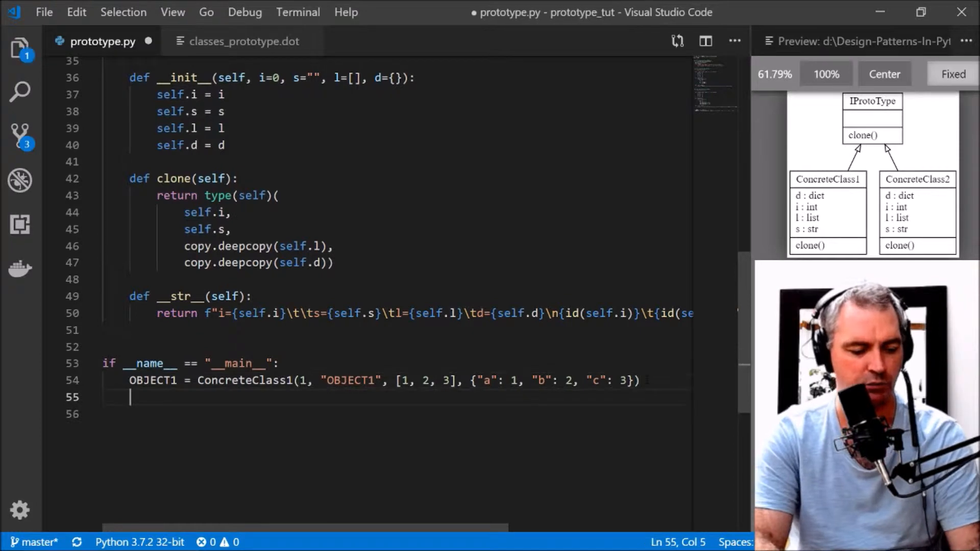
type("print(OBJECT1")
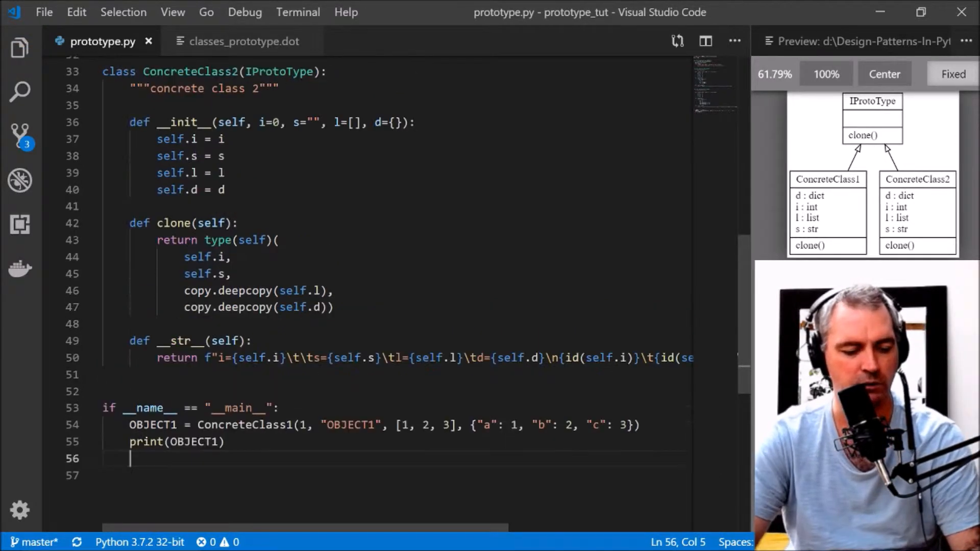
Run python prototype.py in the terminal to print OBJECT1
scroll("down", 3)
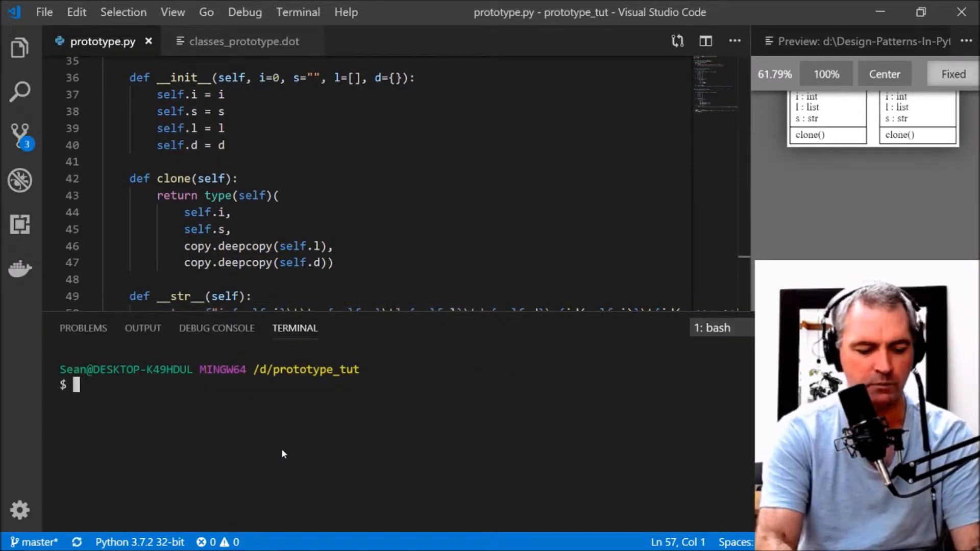
type("python")
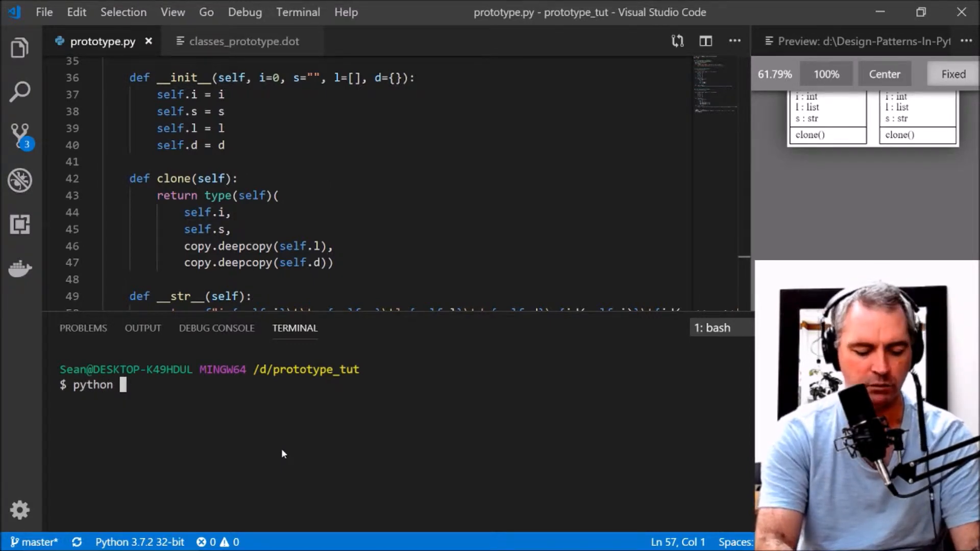
type("prototype.py")
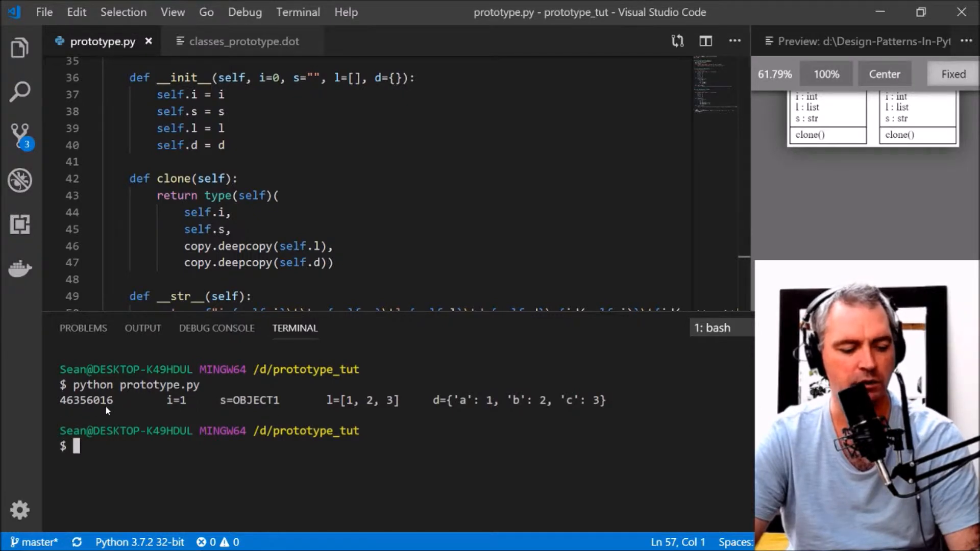
mouse_move(185, 406)
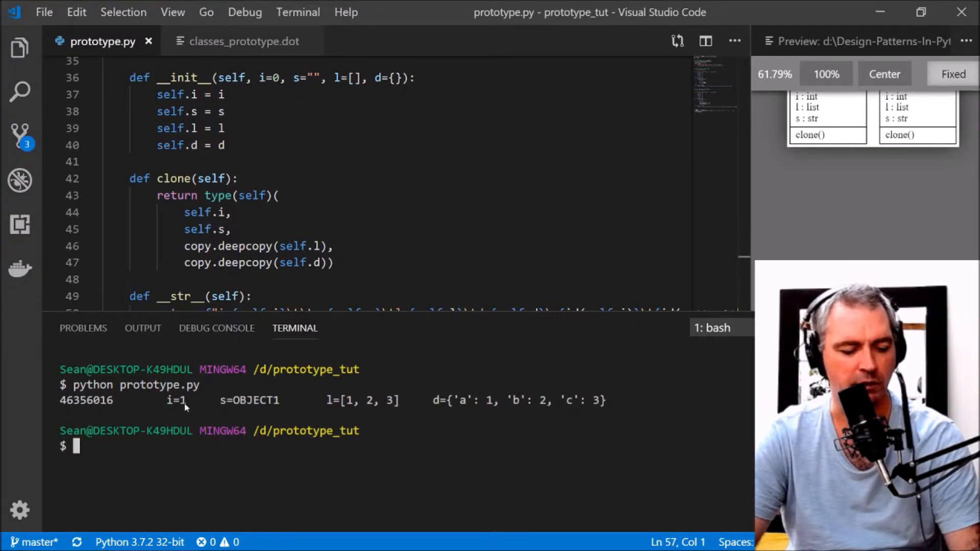
mouse_move(452, 412)
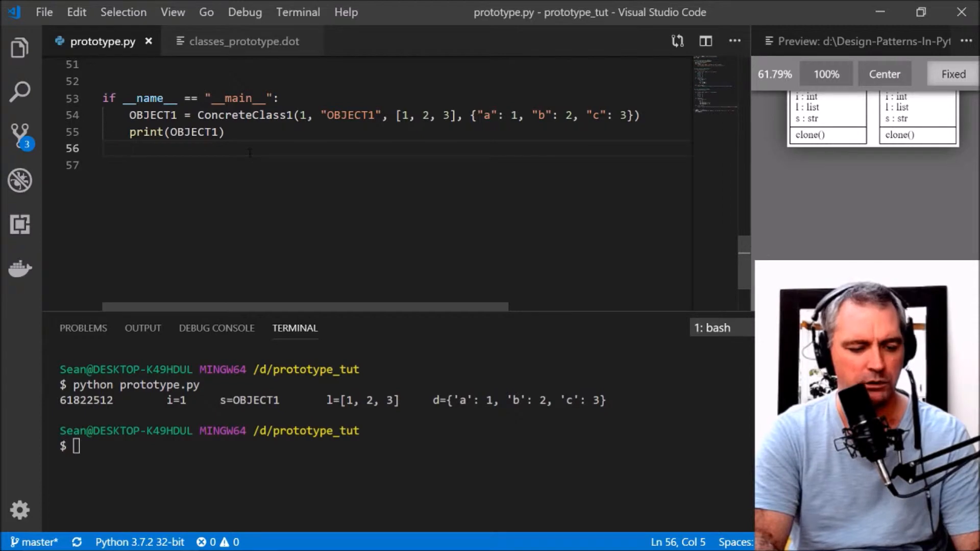
Add OBJECT2 = OBJECT1.clone() below the print
type("OBJECT2")
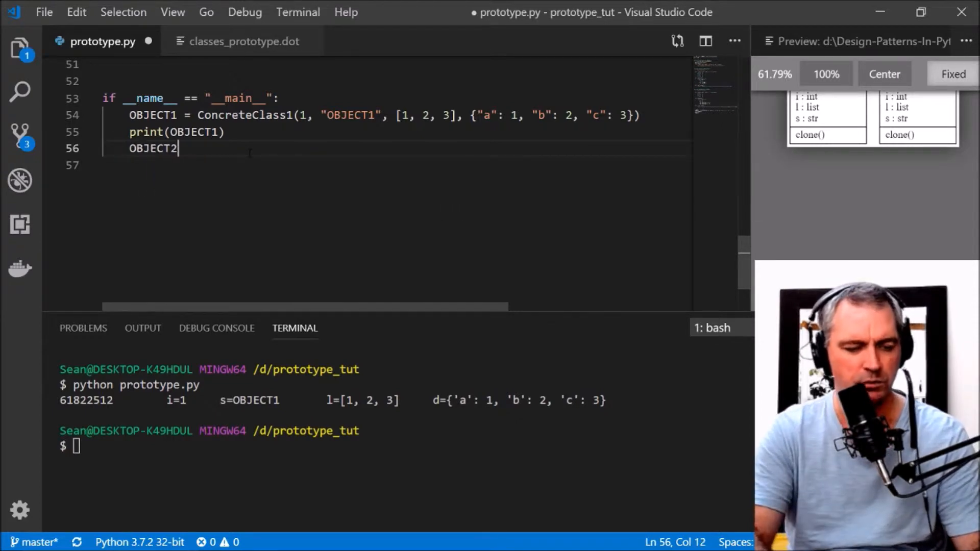
type("= O")
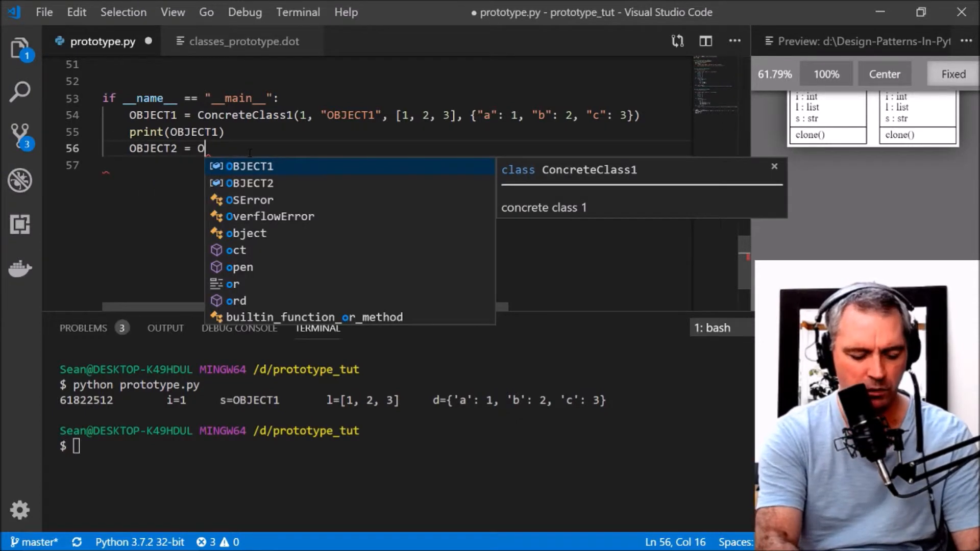
type("BJECT1.clone(")
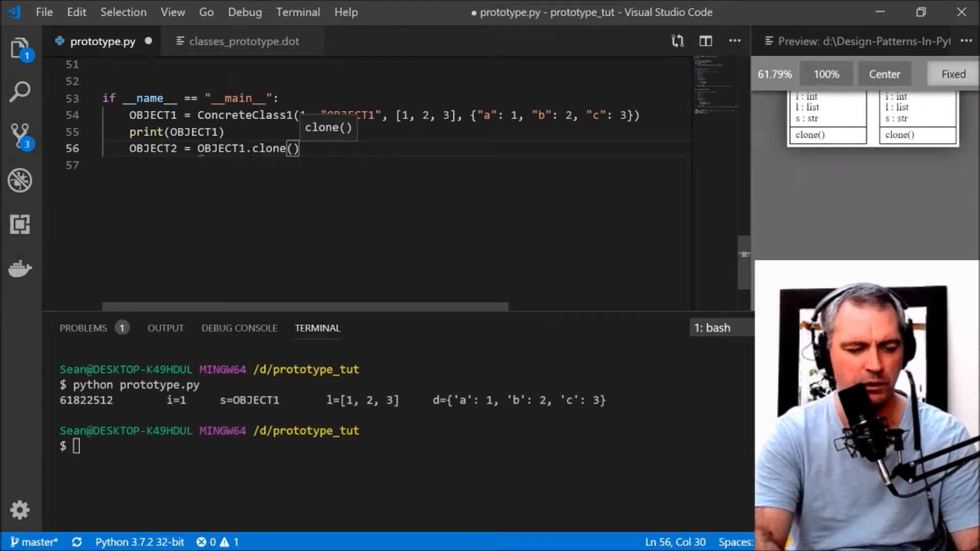
key("enter")
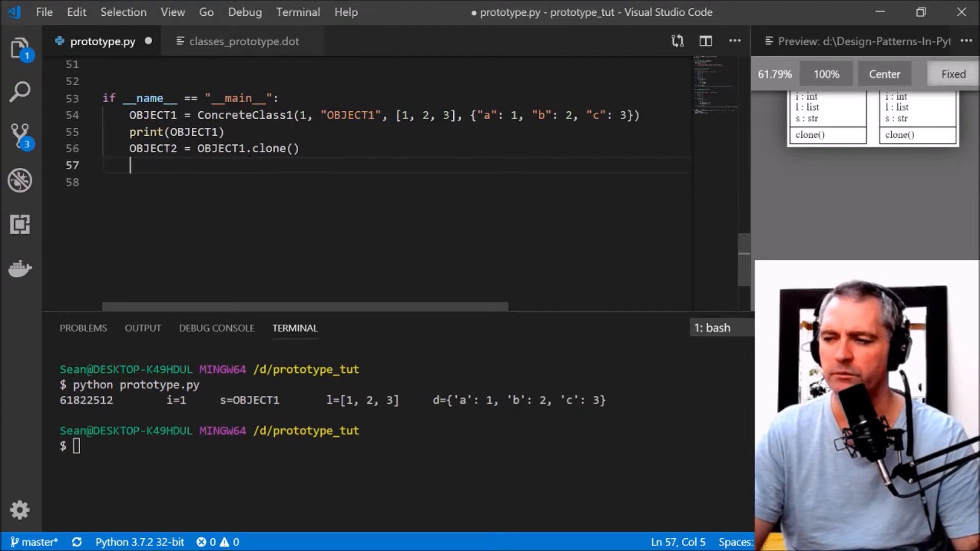
mouse_move(220, 148)
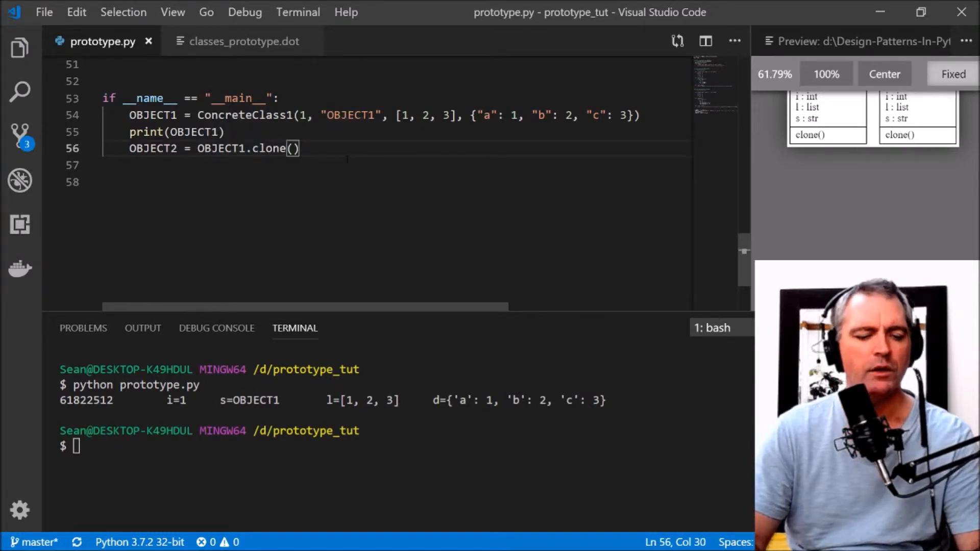
key("Enter")
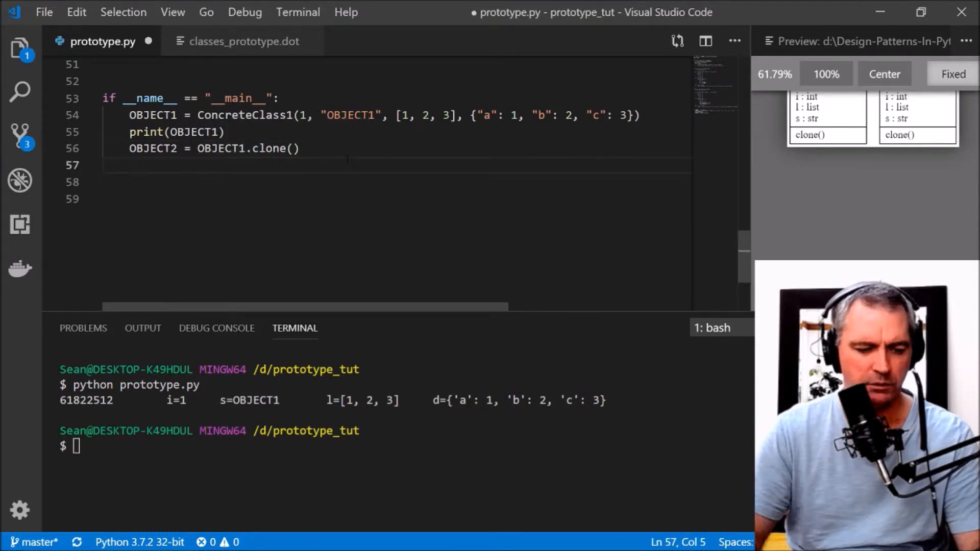
Print OBJECT2 and OBJECT1 and rerun to show different ids with identical fields
left_click_drag(130, 132, 224, 132)
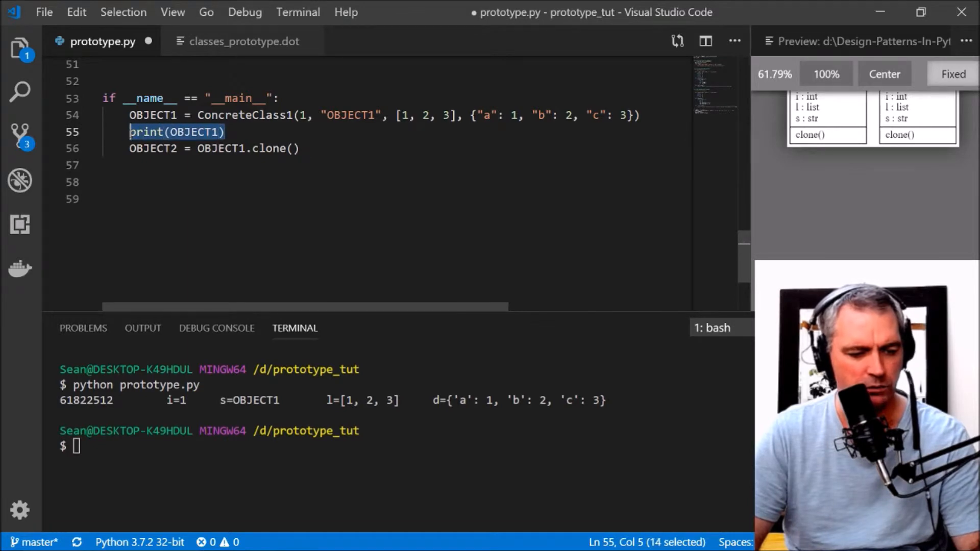
type("print(OBJECT2")
left_click(406, 445)
type("python prototype.py")
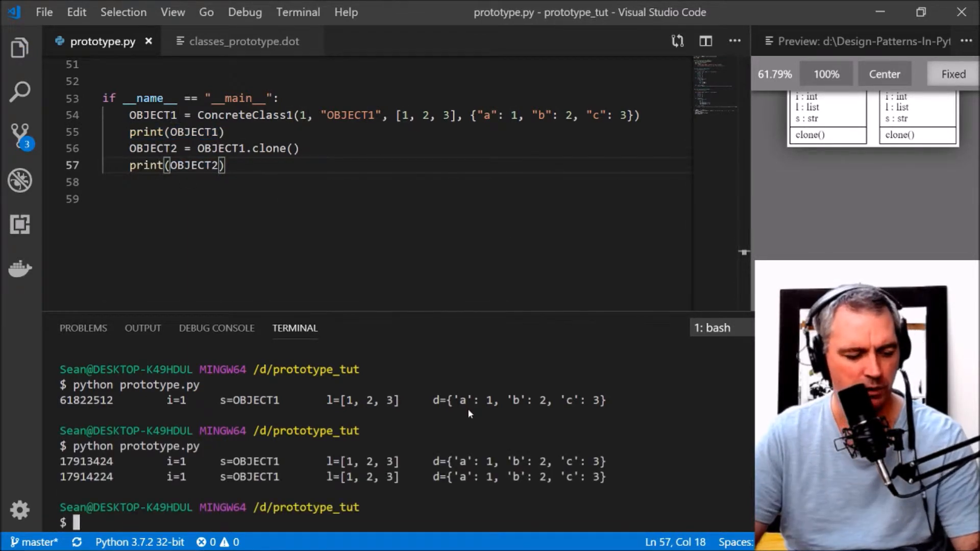
mouse_move(102, 476)
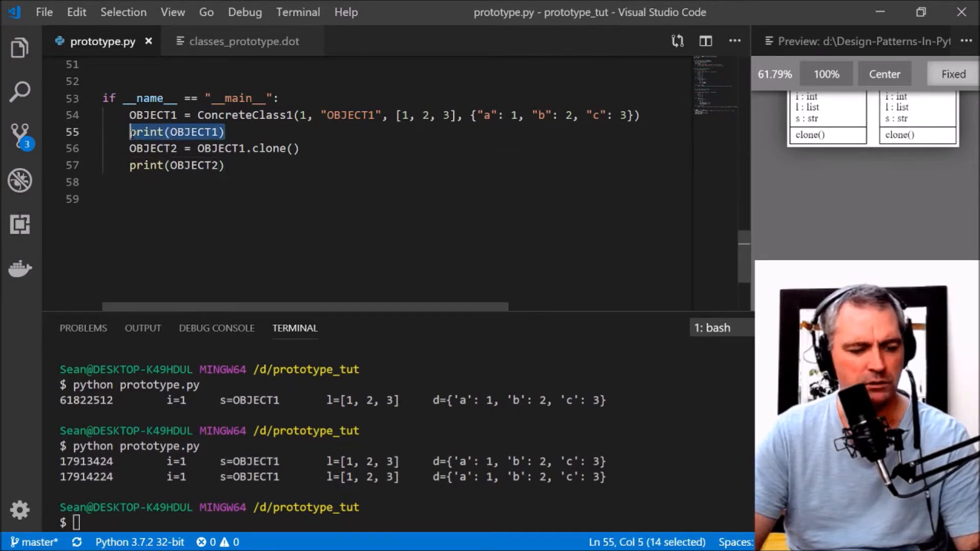
type("print(OBJECT1)")
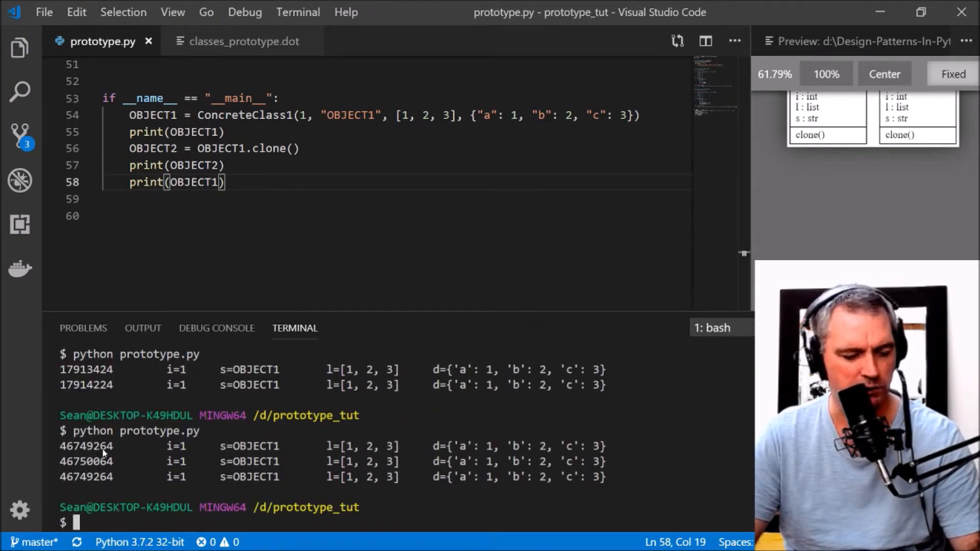
double_click(152, 148)
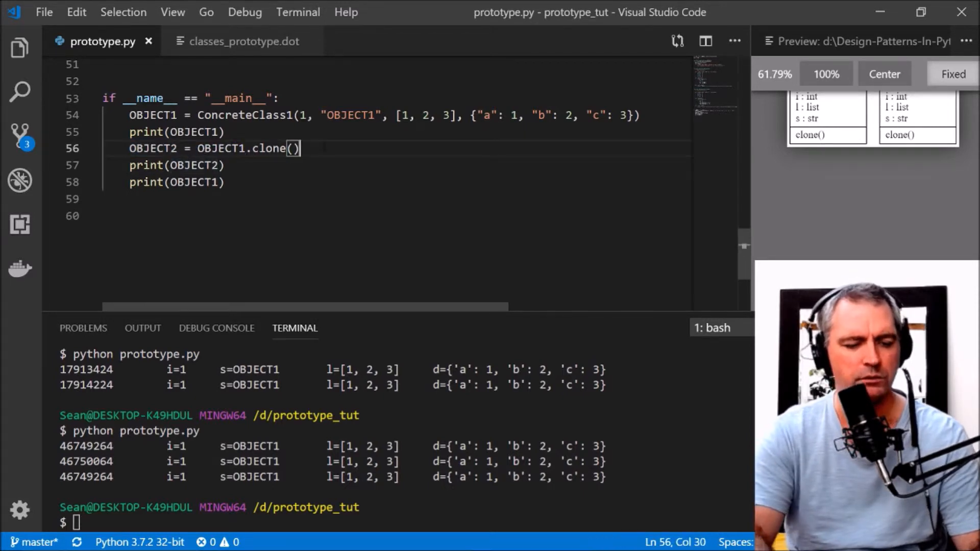
Set OBJECT2.s = "OBJECT2", save and rerun prototype.py
type("OBJECT2.s")
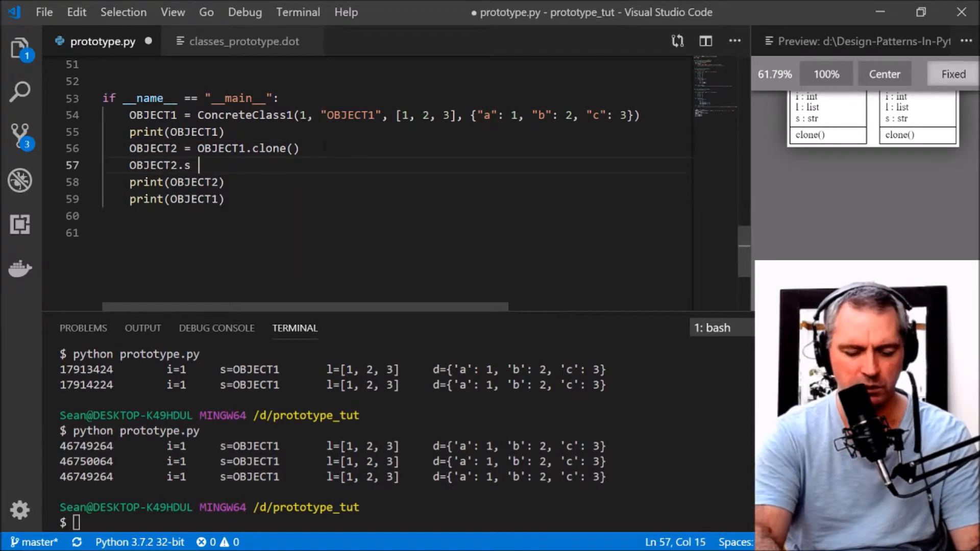
type("= \"OBJECT2\"")
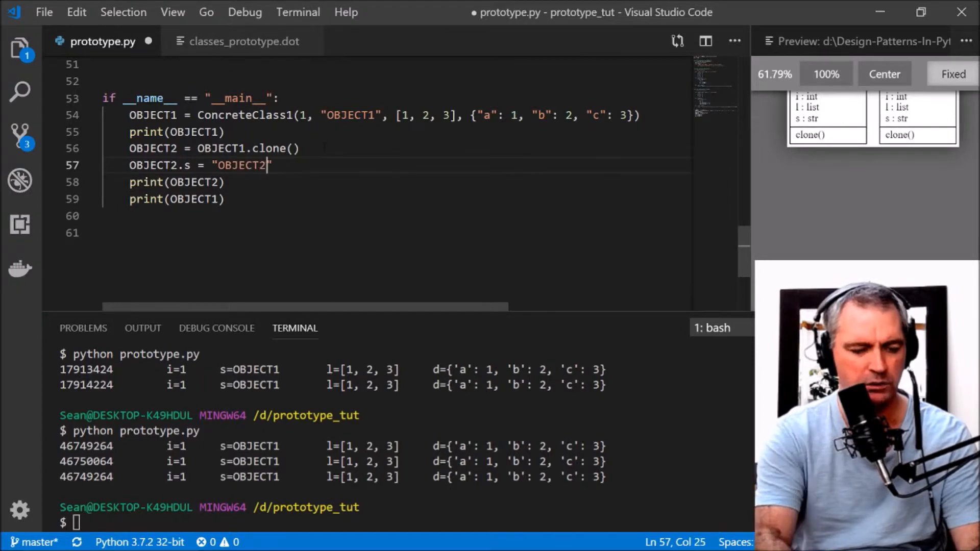
key("ctrl+s")
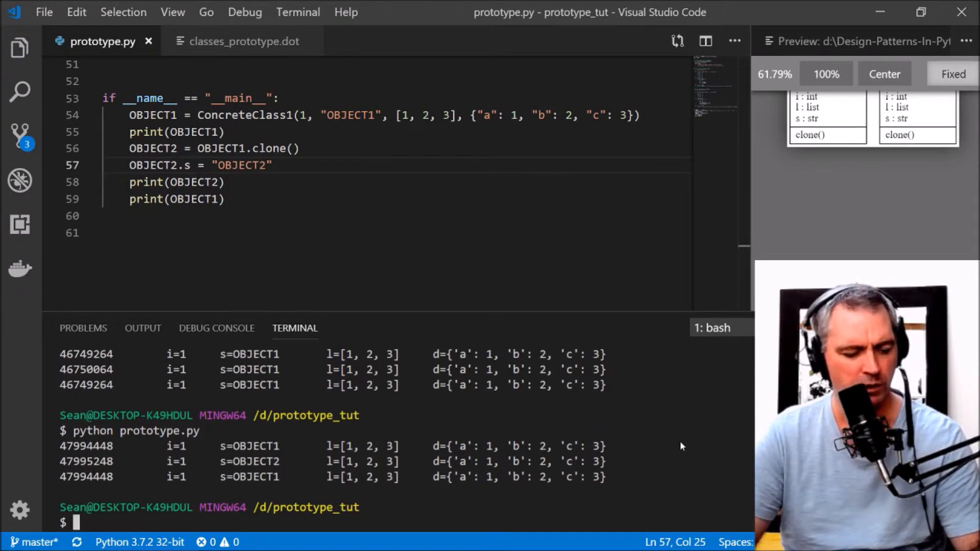
mouse_move(191, 466)
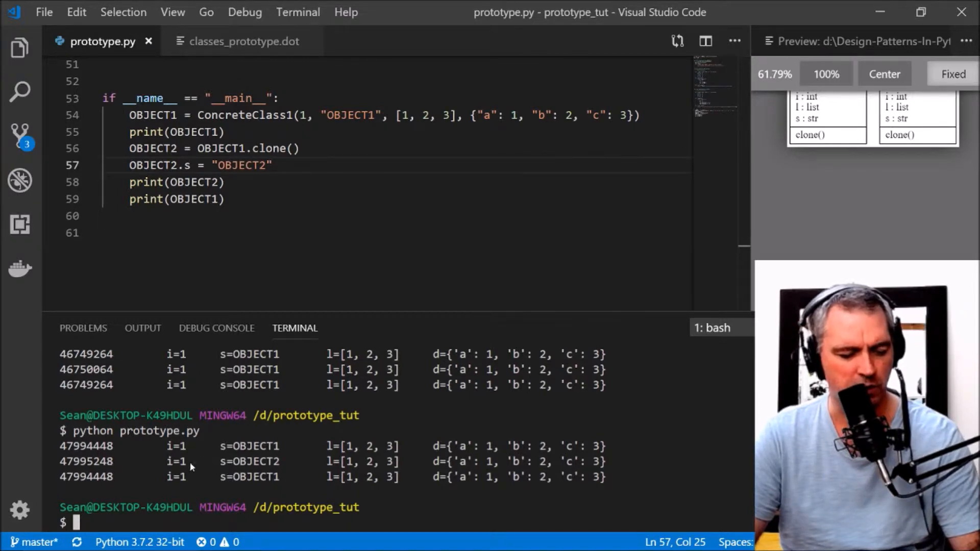
double_click(249, 462)
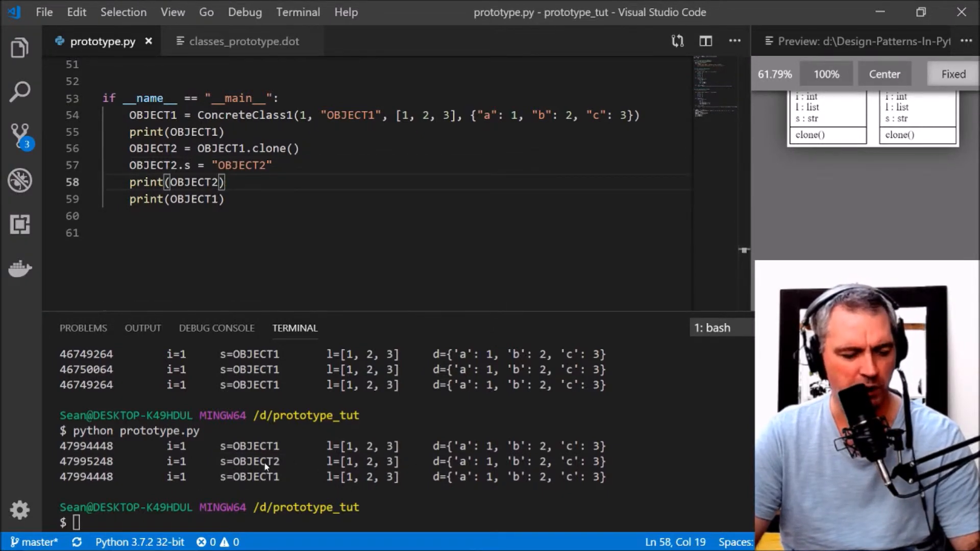
mouse_move(185, 181)
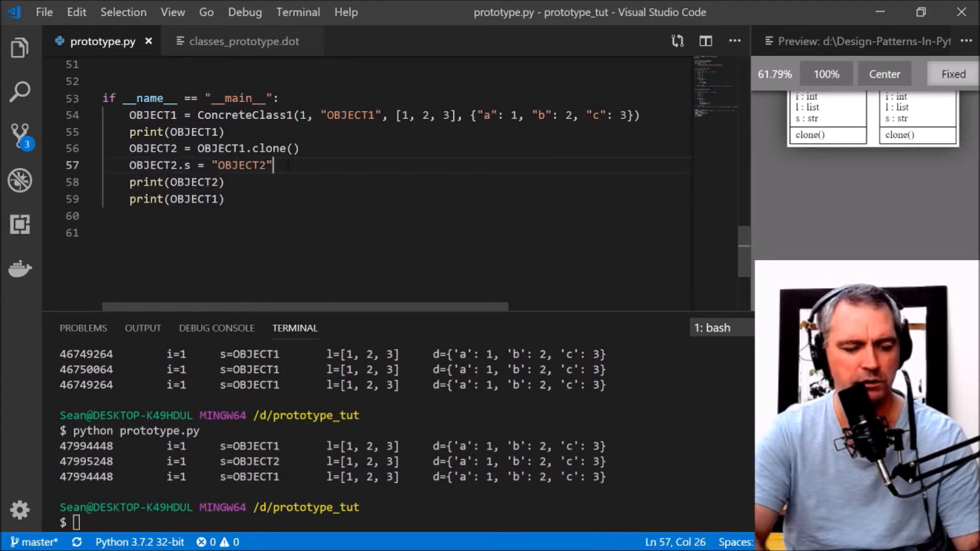
Replace the clone's list with OBJECT2.l = [4, 5, 6]
type("OBJECT2.l")
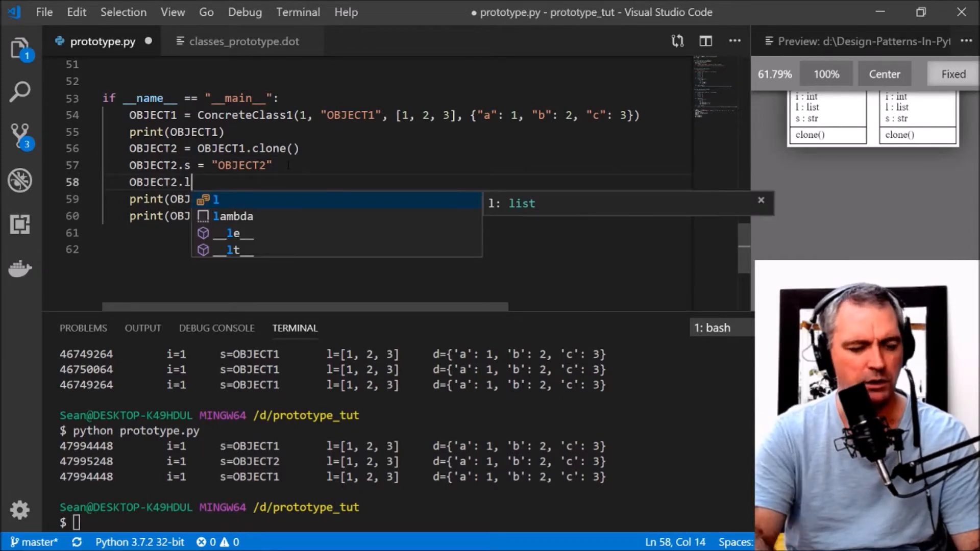
type("=")
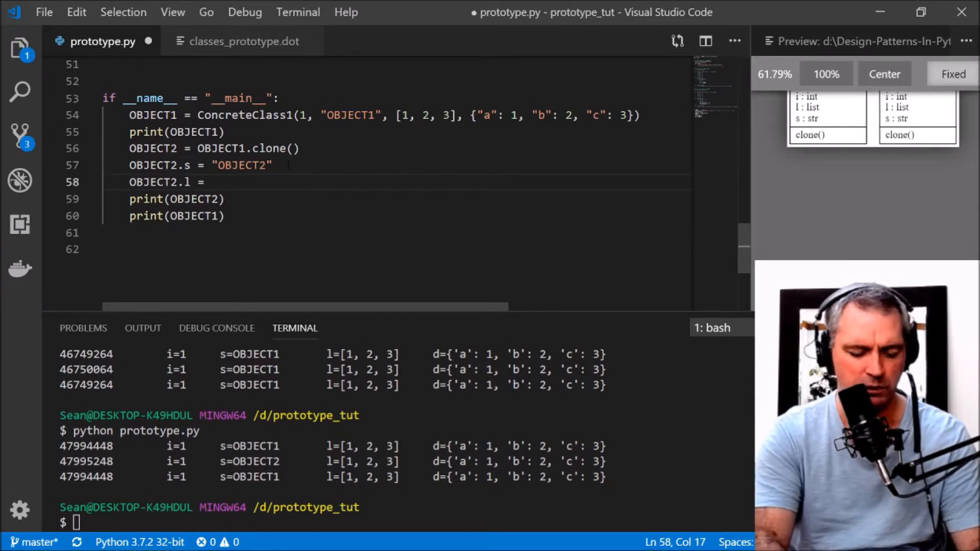
type("[4,5,6]")
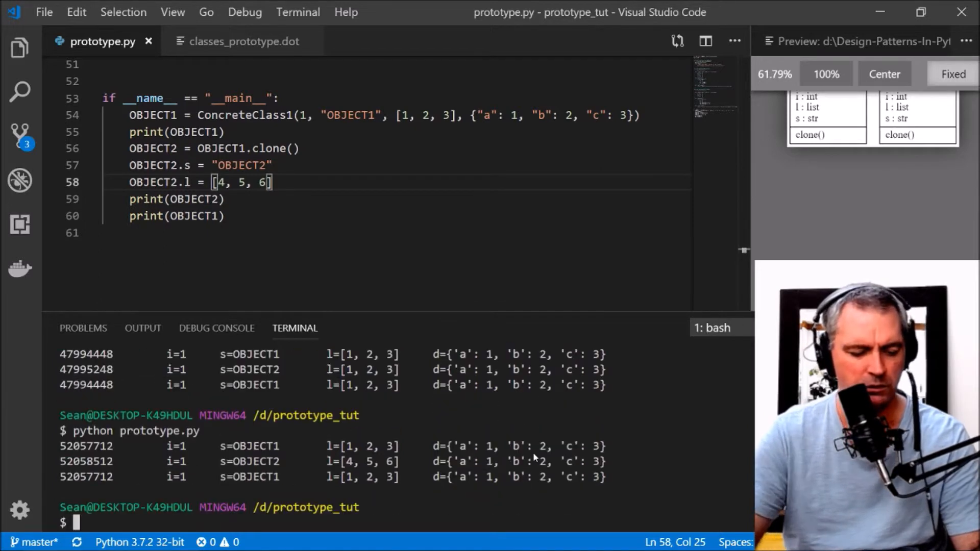
mouse_move(388, 486)
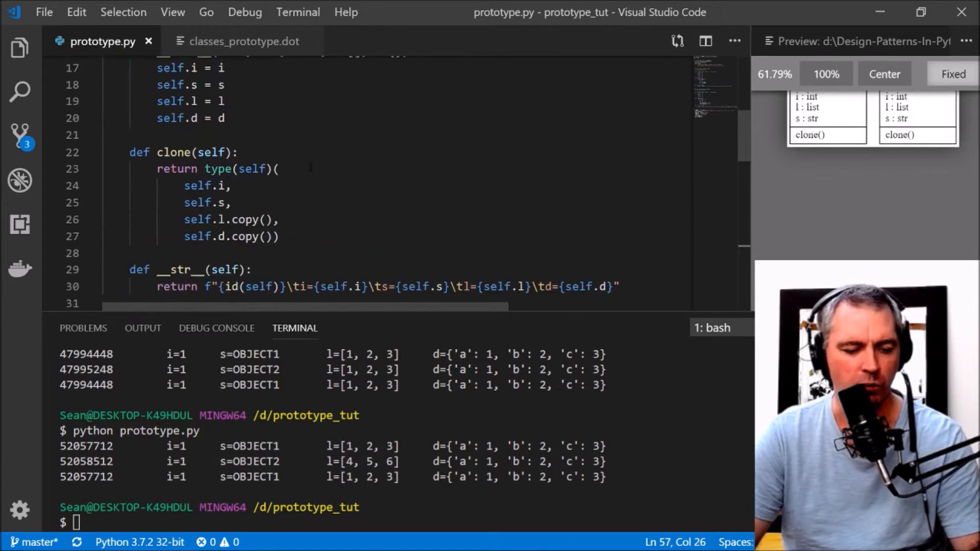
Change the assignment to OBJECT2.l[0] = 10 and rerun to compare [10, 2, 3] with [1, 2, 3]
scroll("down", 3)
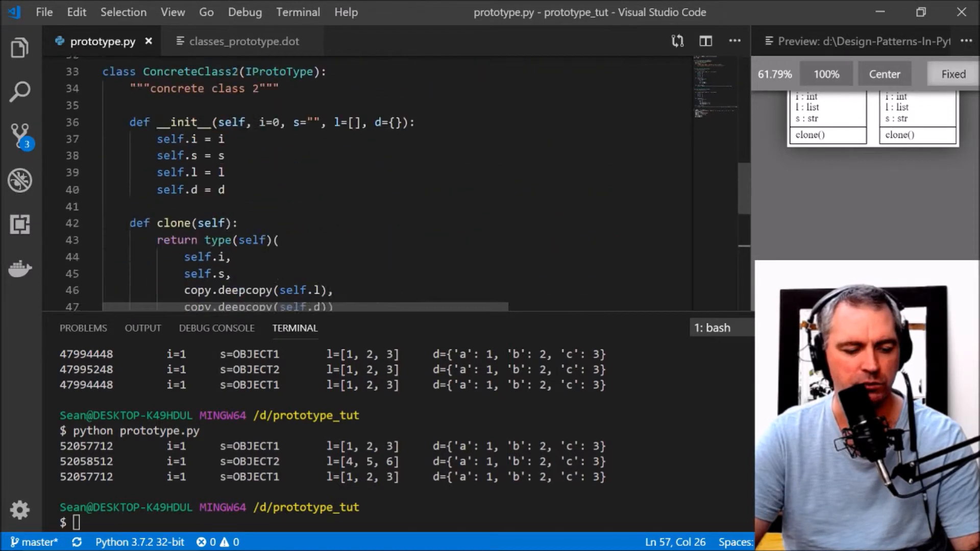
double_click(244, 289)
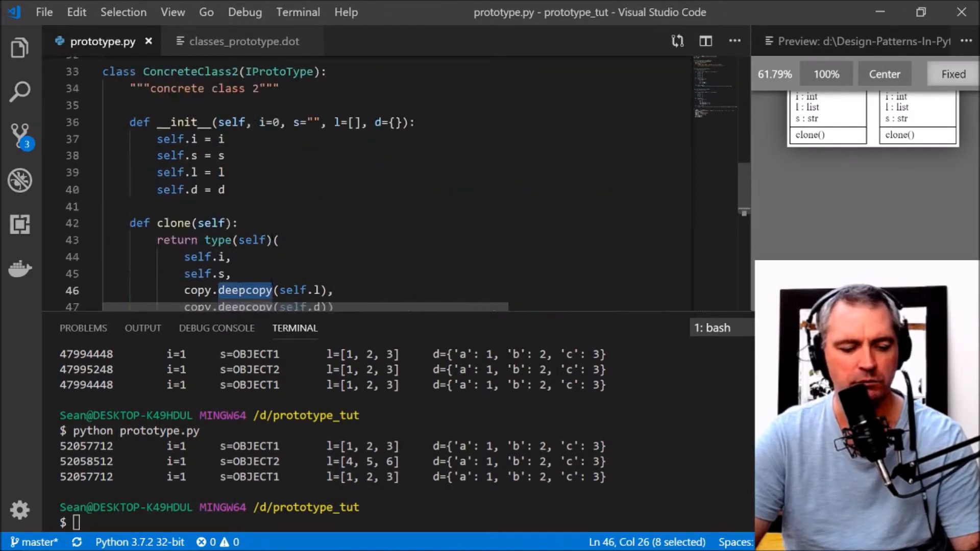
scroll("down", 3)
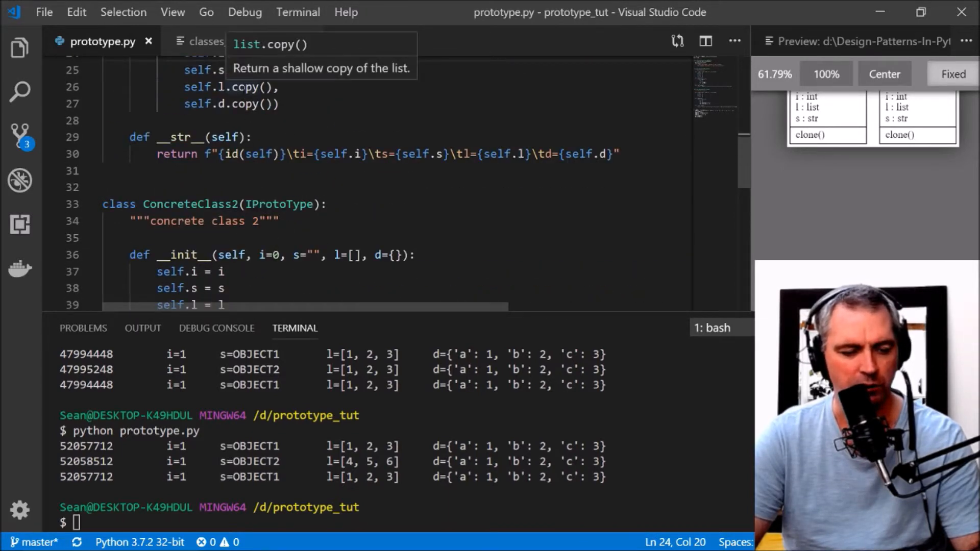
scroll("down", 3)
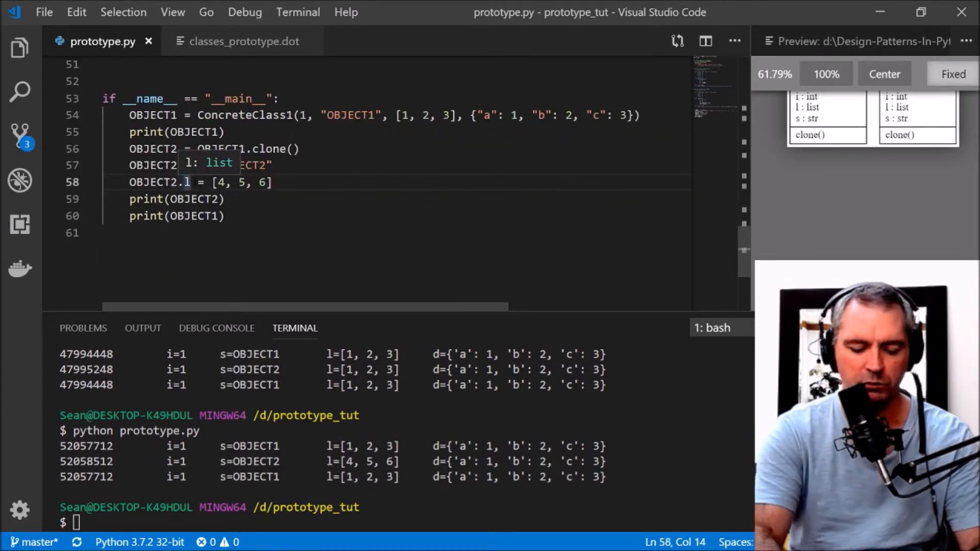
type("[0]")
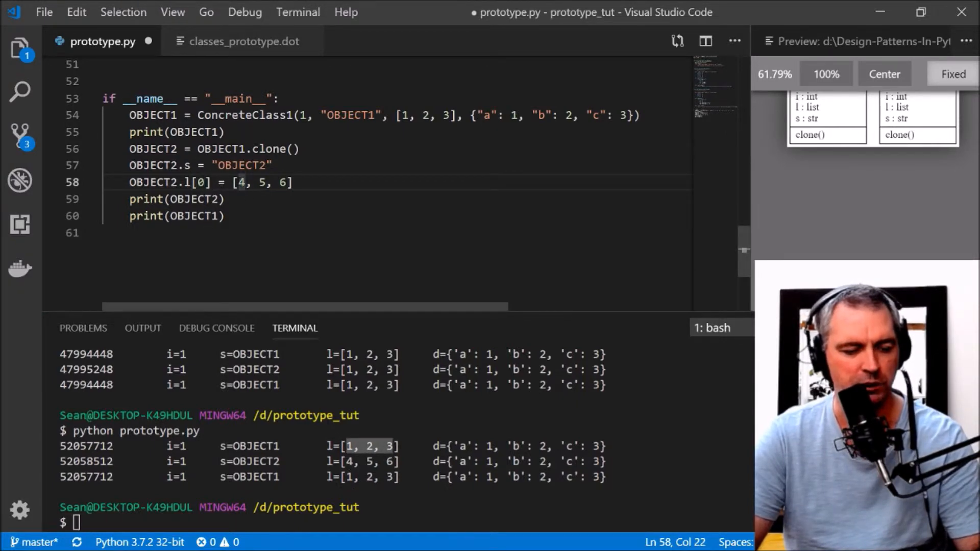
left_click_drag(236, 182, 293, 182)
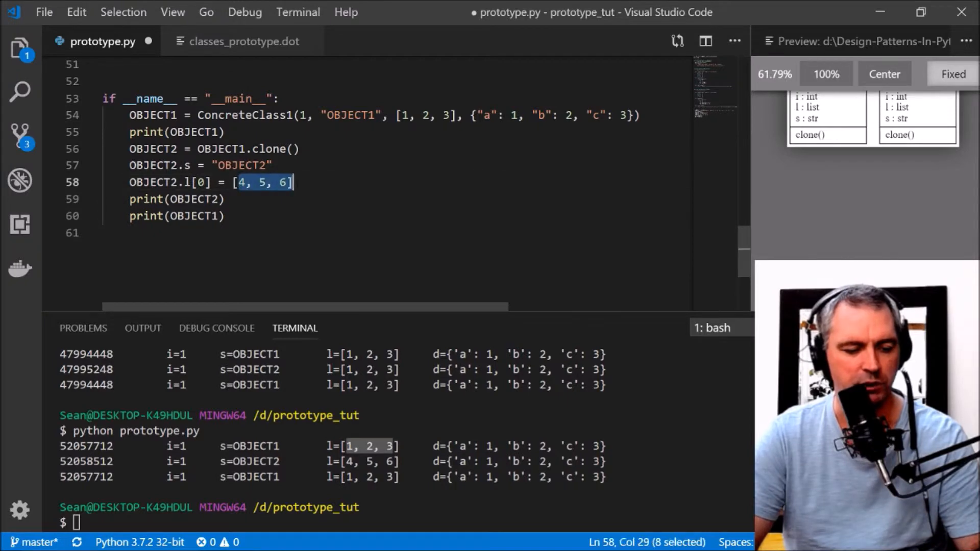
type("10")
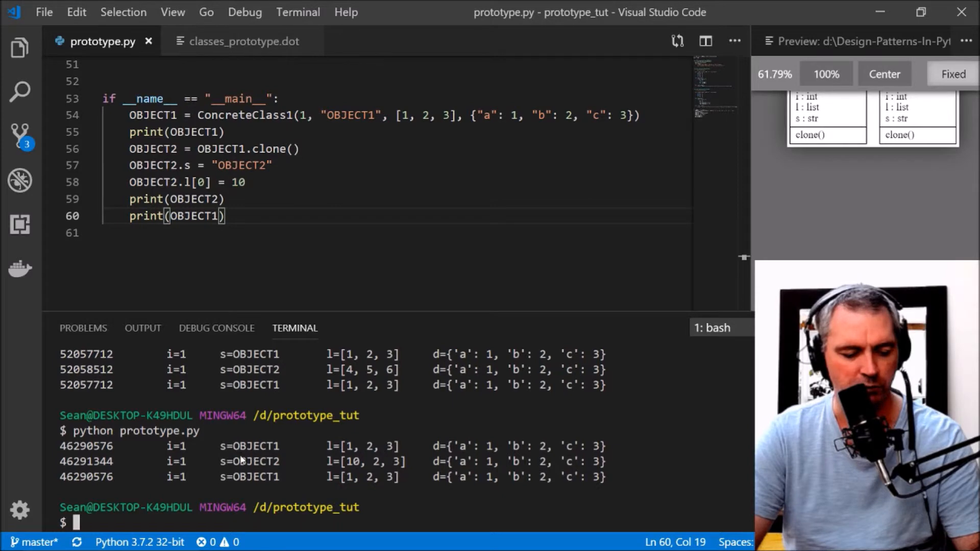
double_click(372, 461)
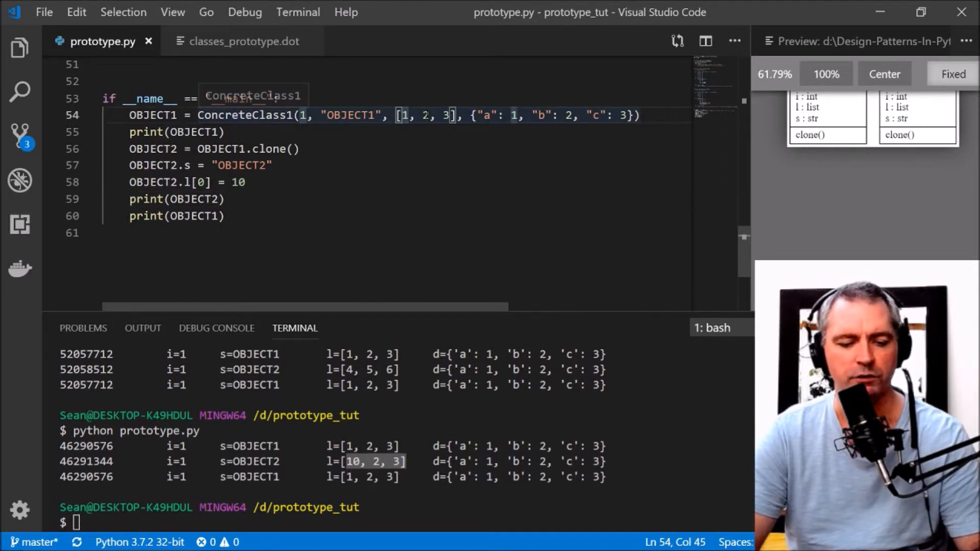
Nest [1, 2, 3] as OBJECT1's first list element and index it with [0] in the clone edit
left_click(405, 115)
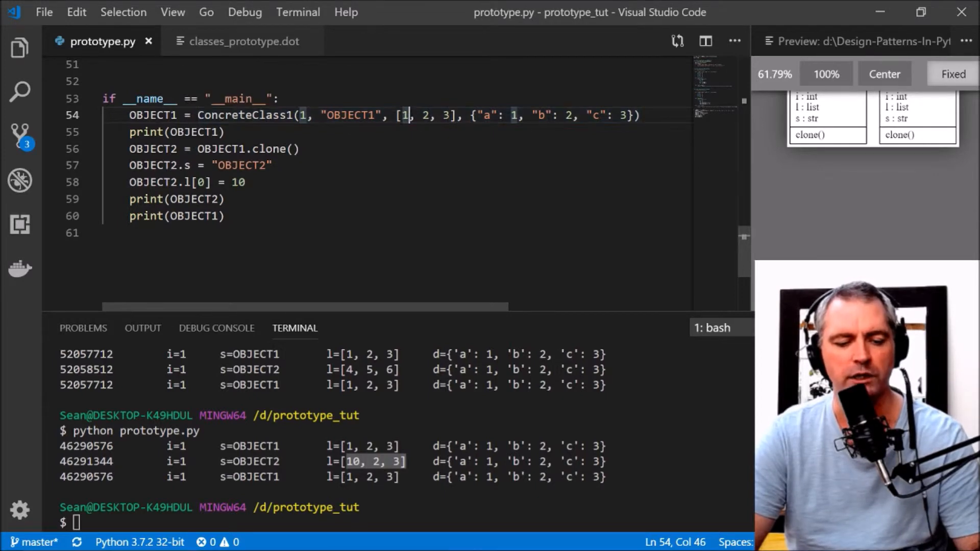
key("Backspace")
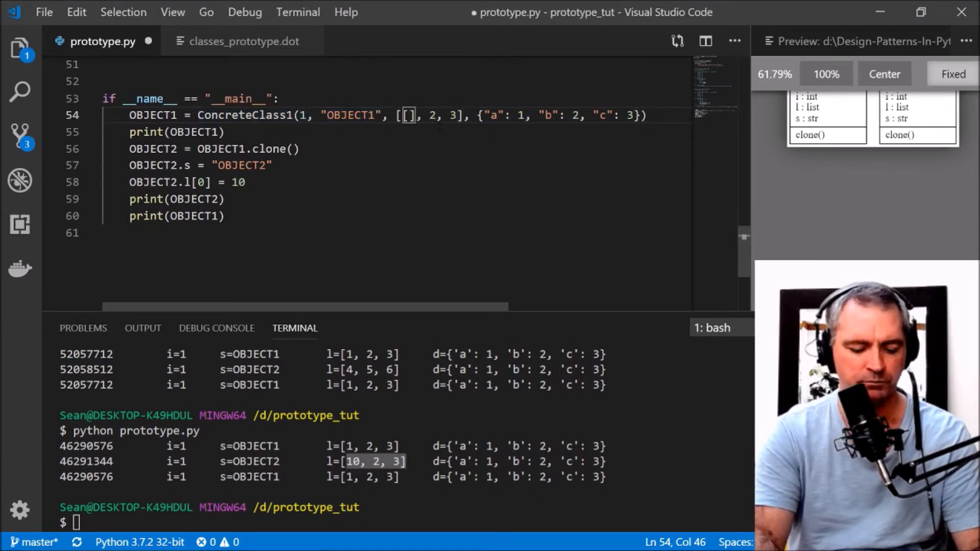
type("1,2,3")
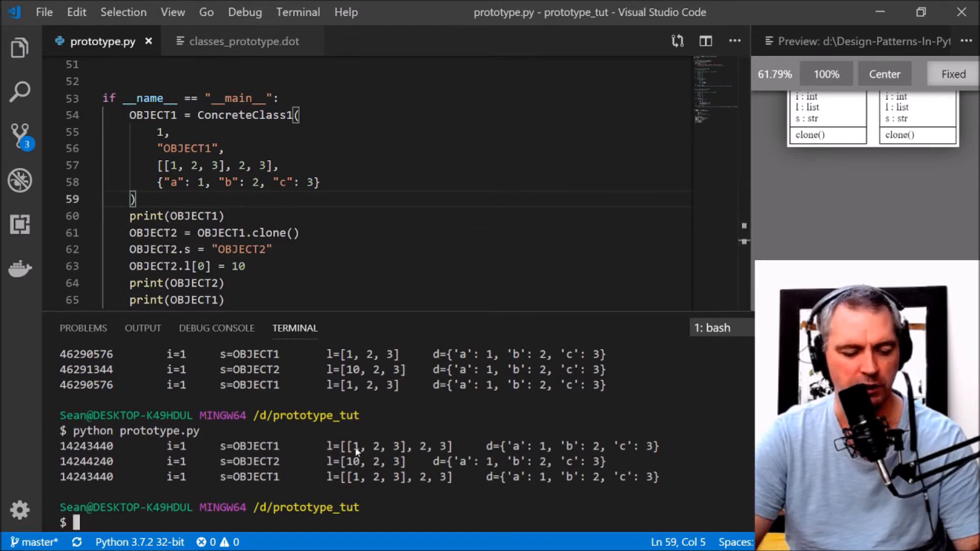
left_click(281, 165)
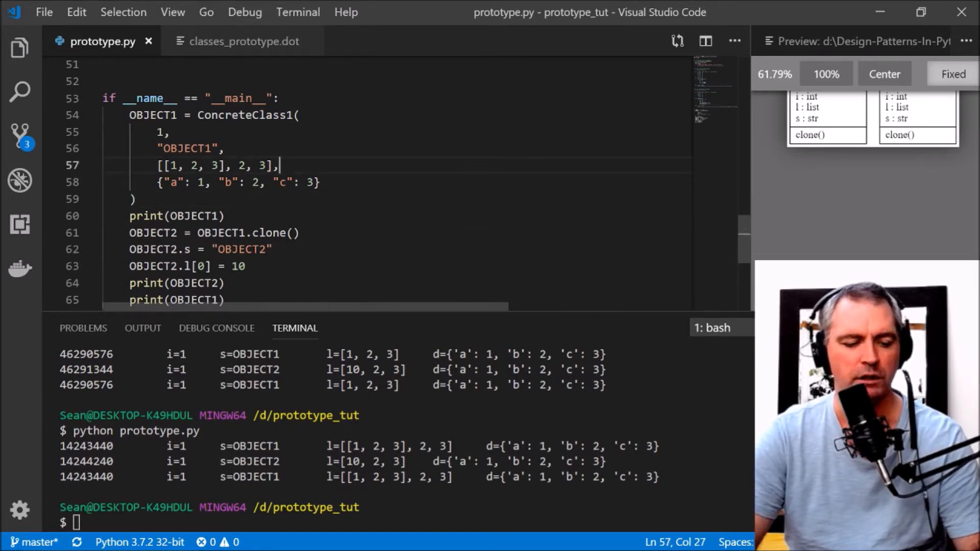
type("[0]")
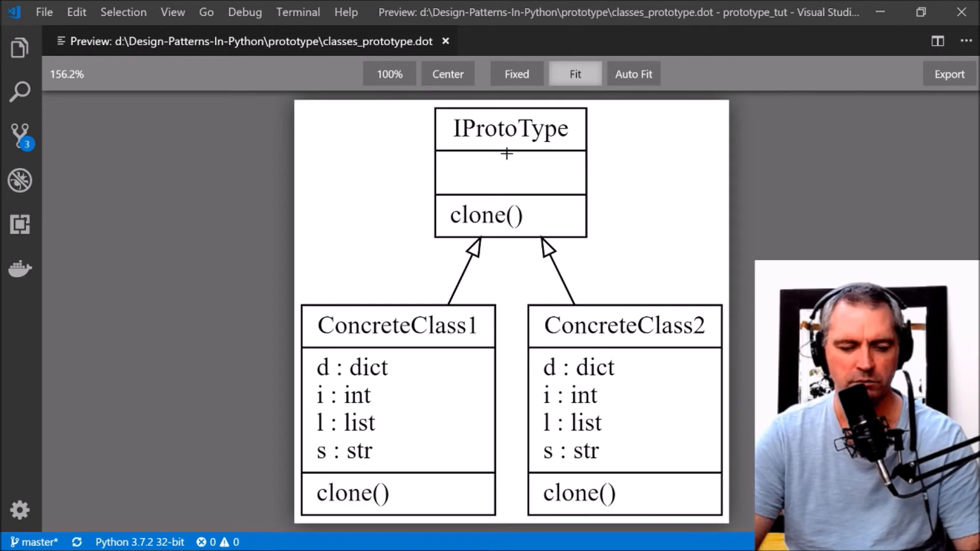
mouse_move(437, 170)
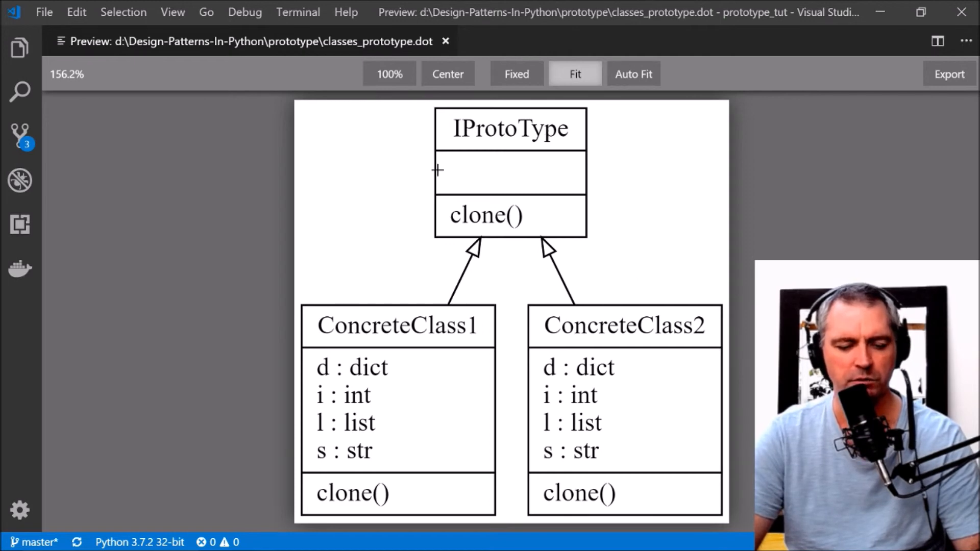
mouse_move(655, 285)
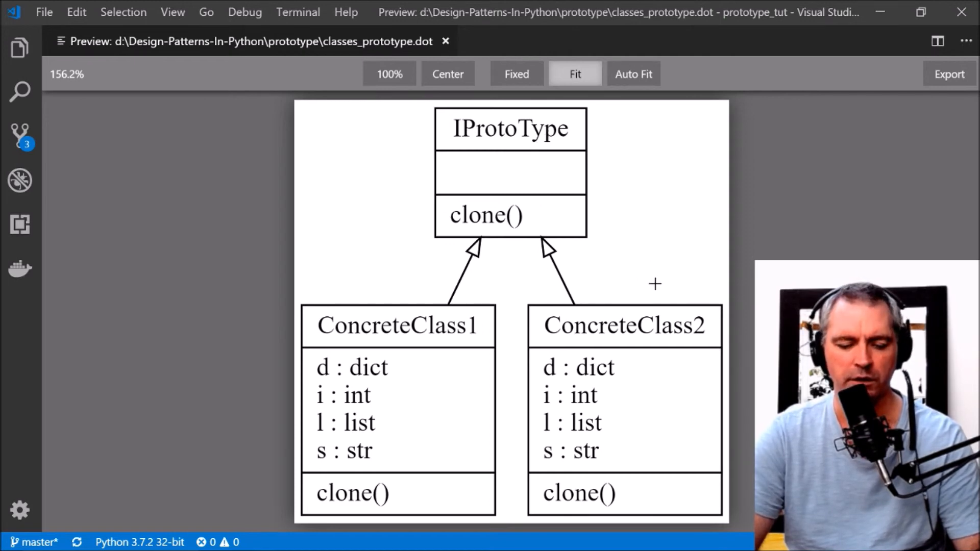
mouse_move(474, 271)
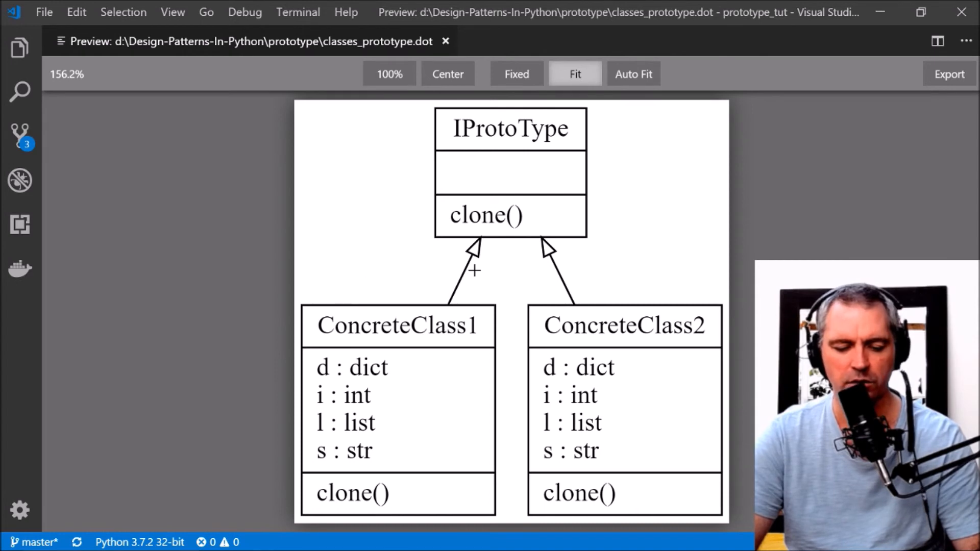